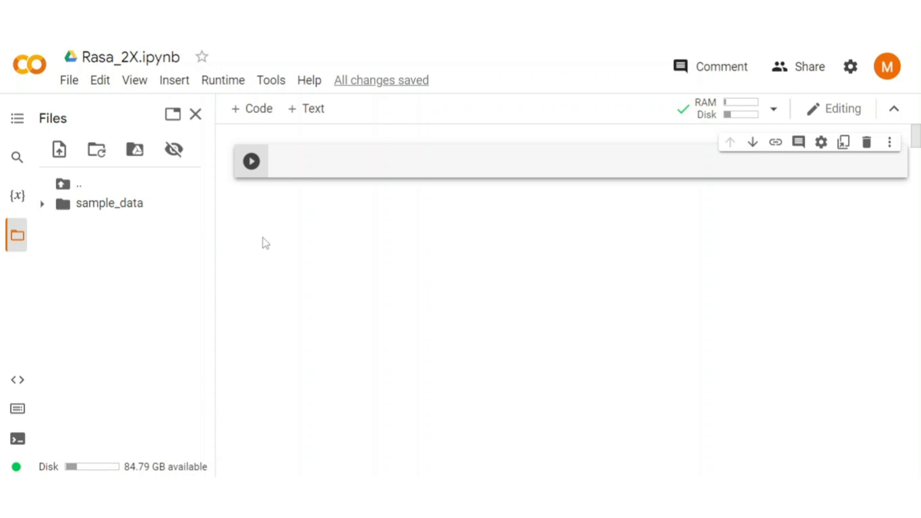
pyautogui.moveTo(277, 207)
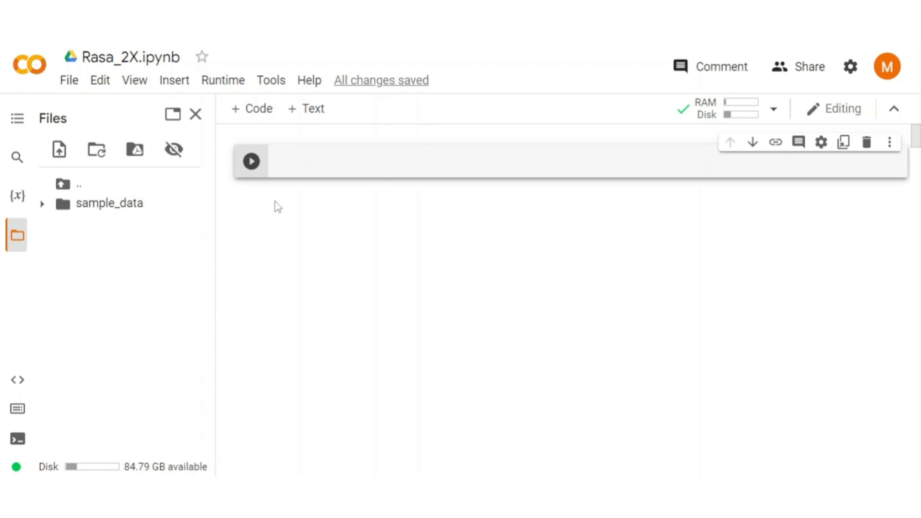
pyautogui.moveTo(382, 143)
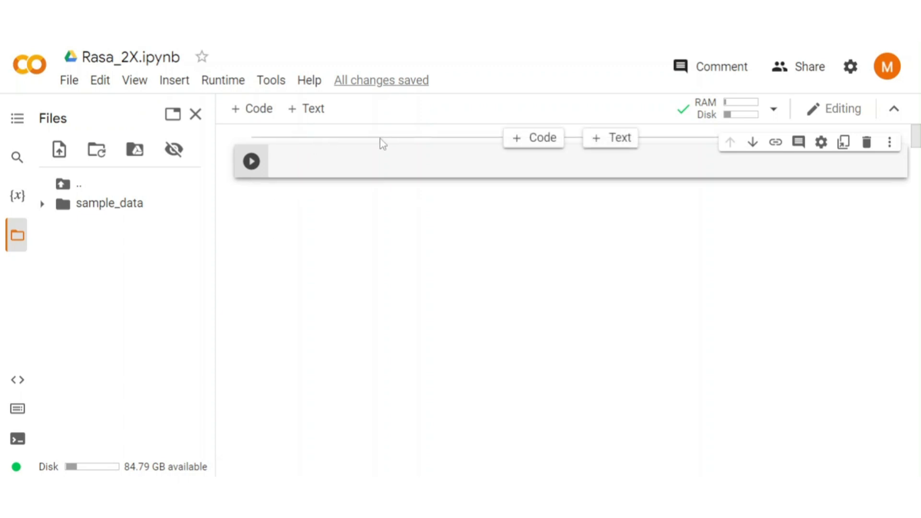
pyautogui.moveTo(498, 183)
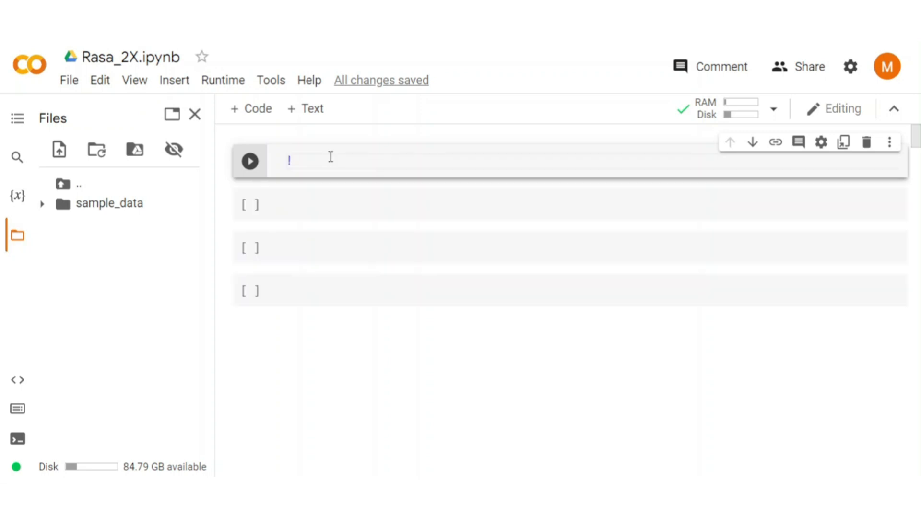
# Run !pip install rasa==2.8.33 in the first cell and scroll through the output.
pyautogui.write('!pip install rasa')
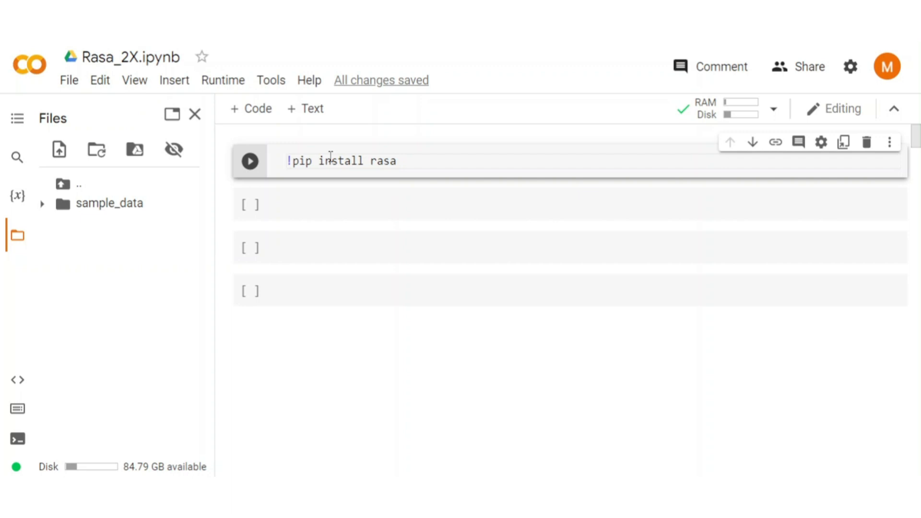
pyautogui.write('==2.')
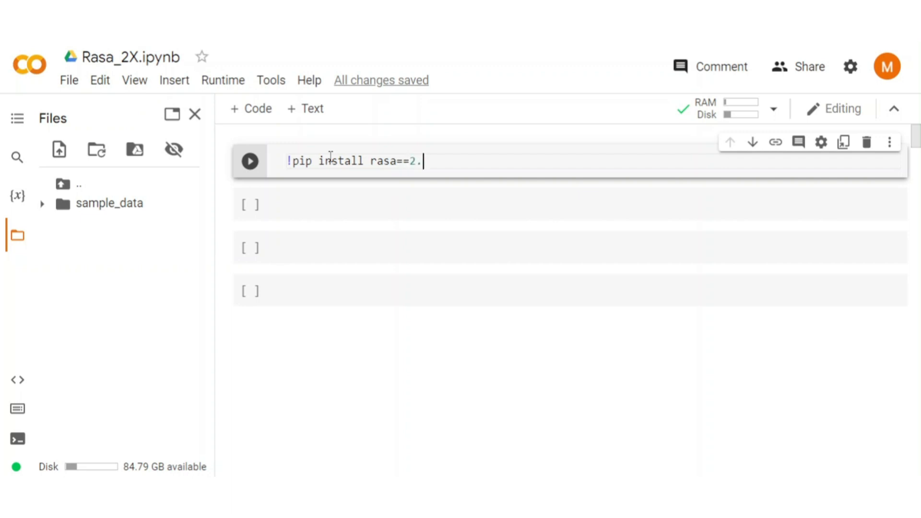
pyautogui.write('8.33')
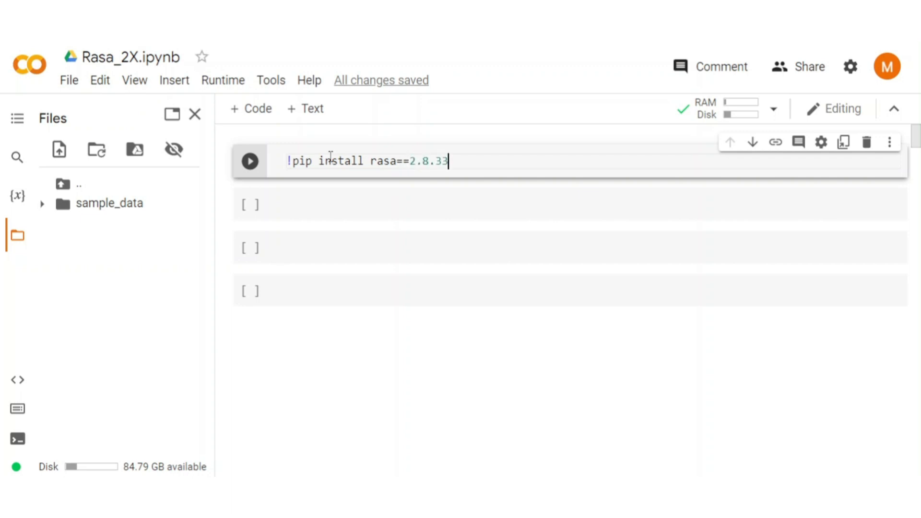
pyautogui.click(248, 161)
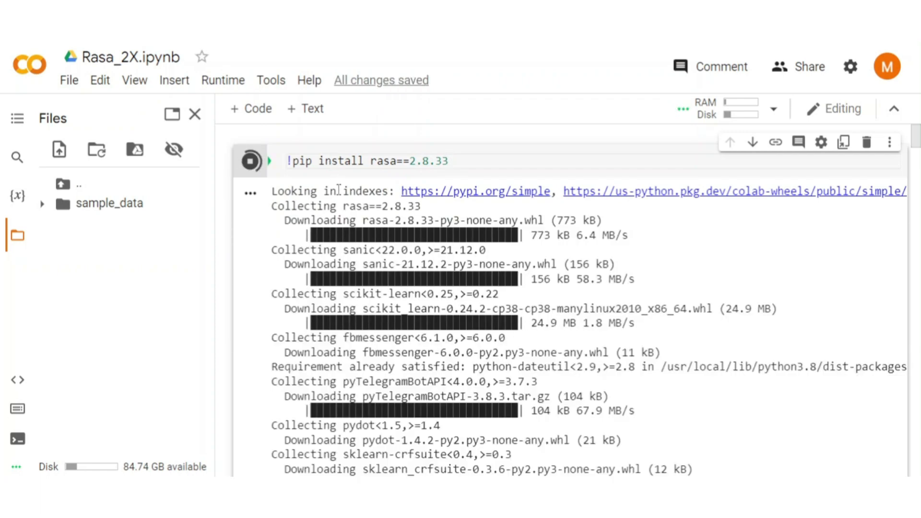
pyautogui.scroll(-3)
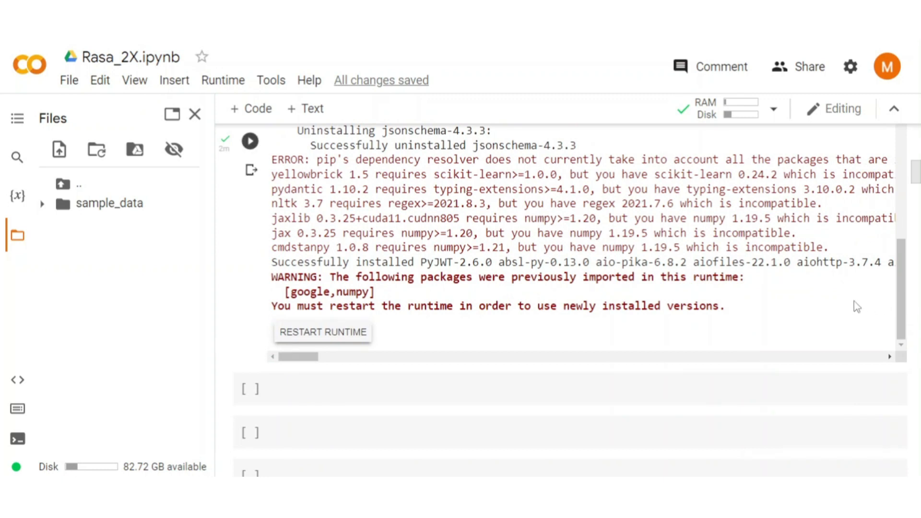
# Restart the Colab runtime and confirm with Yes.
pyautogui.click(322, 331)
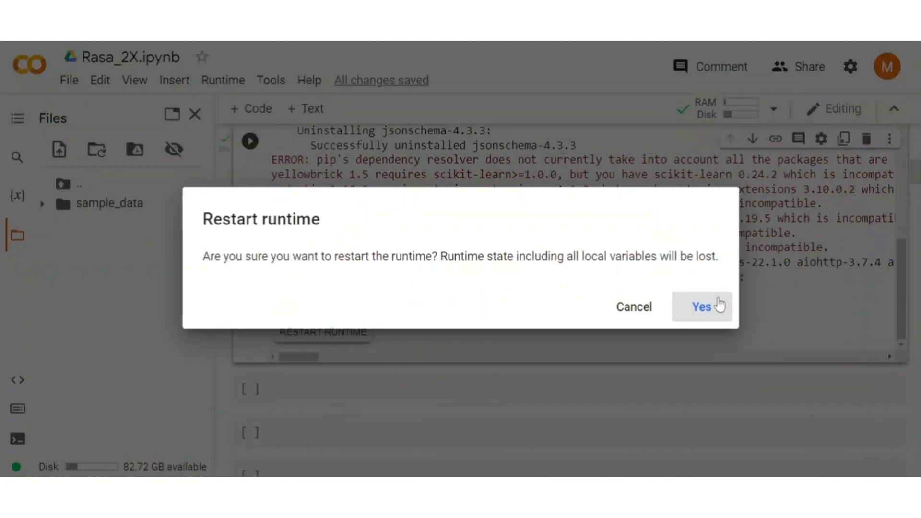
pyautogui.click(701, 307)
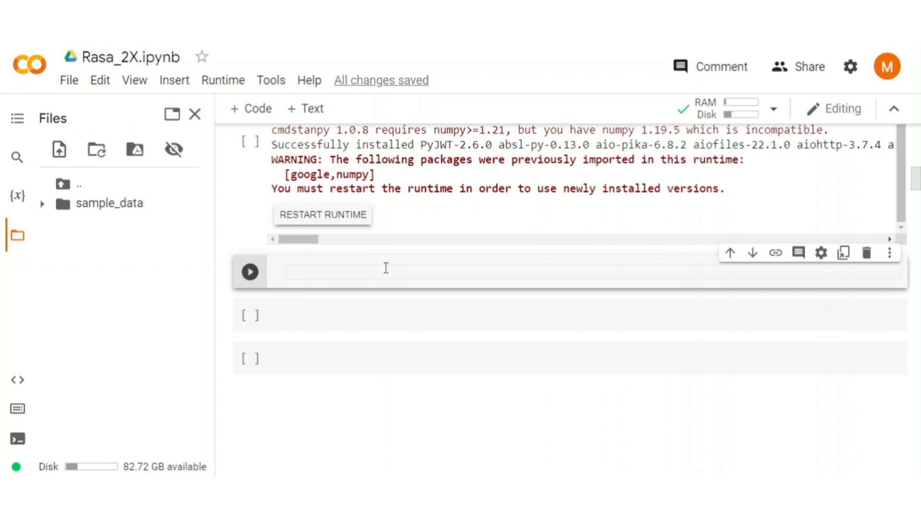
# Run !pip install tzlocal==2.0 in the second cell and check the output.
pyautogui.write('!pip install tzlocal==2')
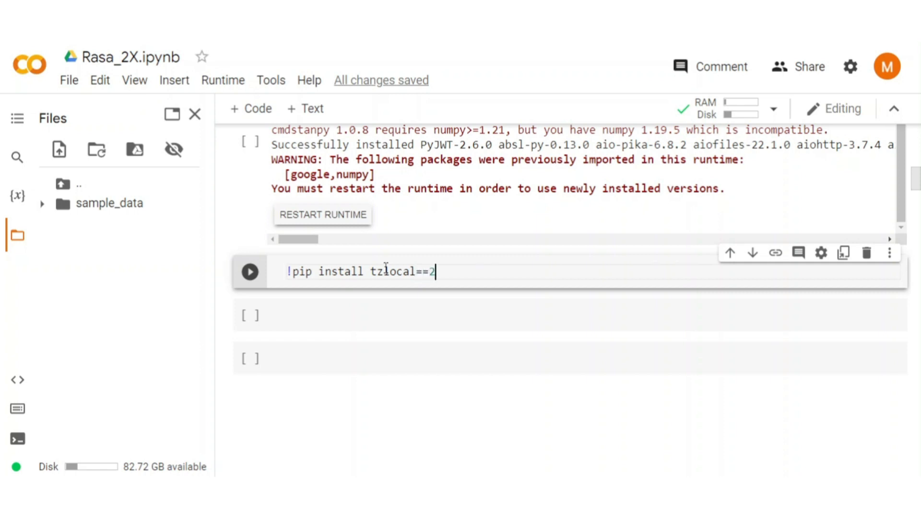
pyautogui.write('.0')
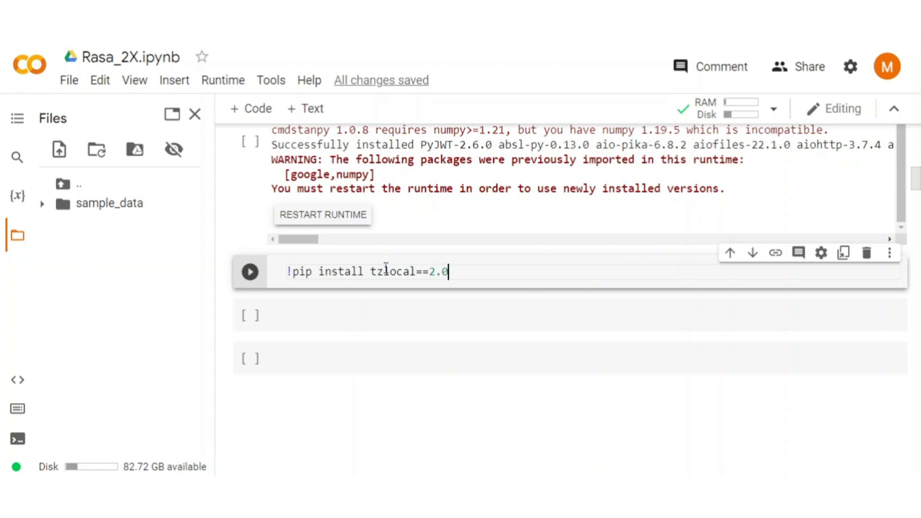
pyautogui.click(249, 271)
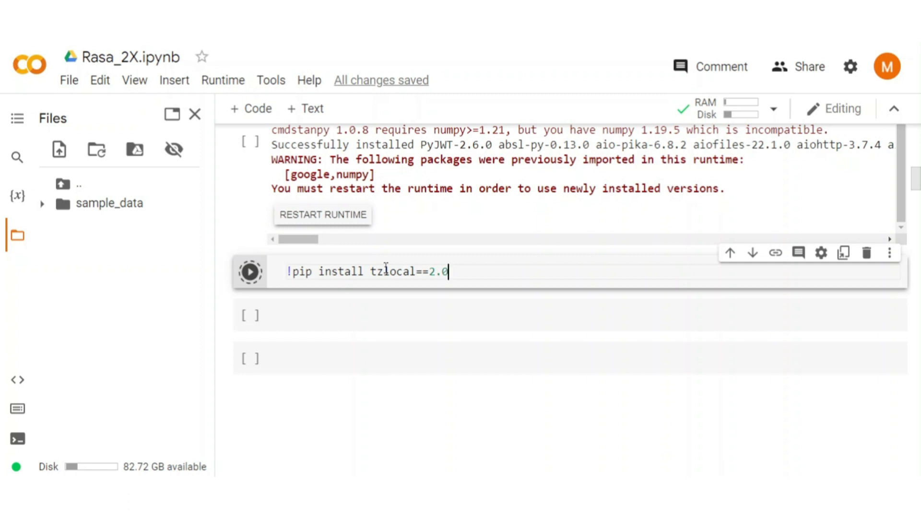
pyautogui.click(251, 271)
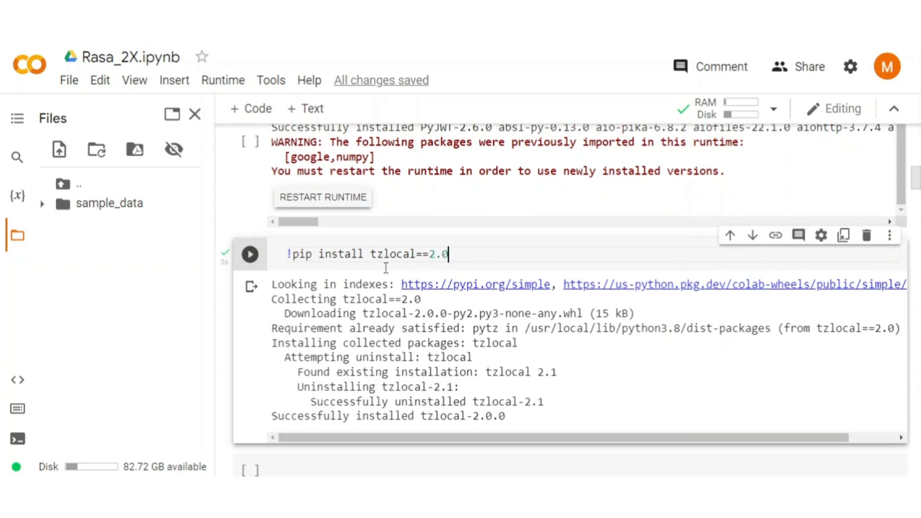
pyautogui.scroll(-3)
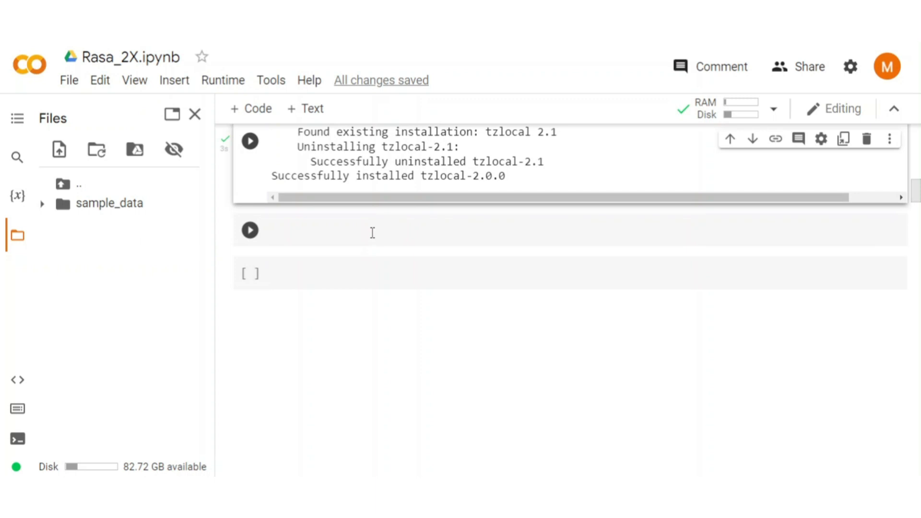
pyautogui.moveTo(371, 217)
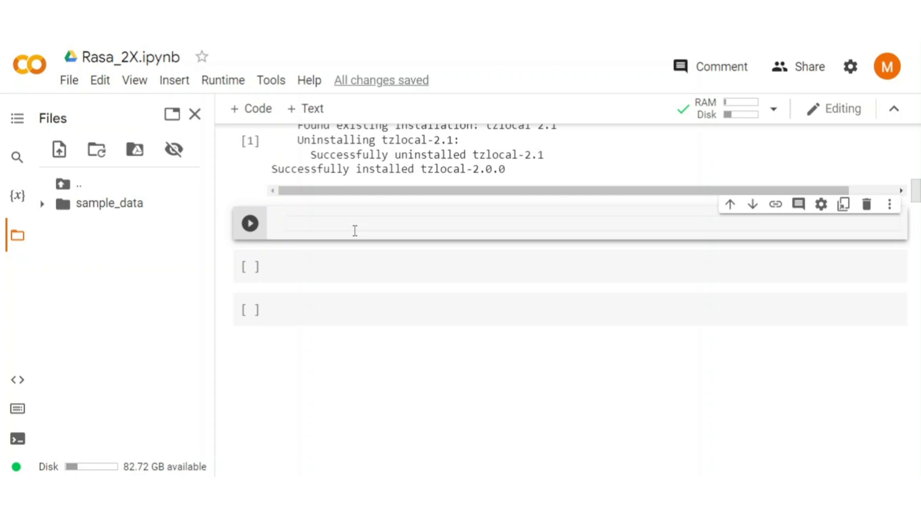
# Run !pip install nest_asyncio in the third cell and scroll the output.
pyautogui.write('!pip inst')
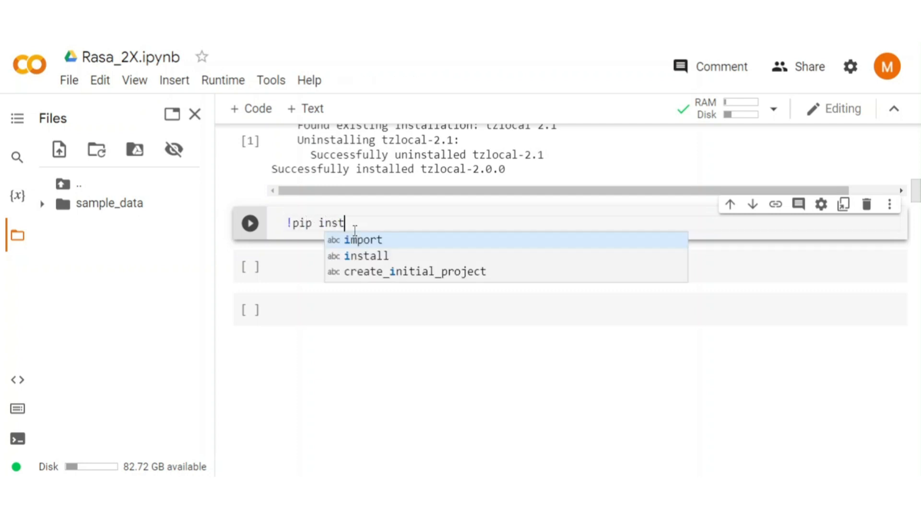
pyautogui.write('all nest')
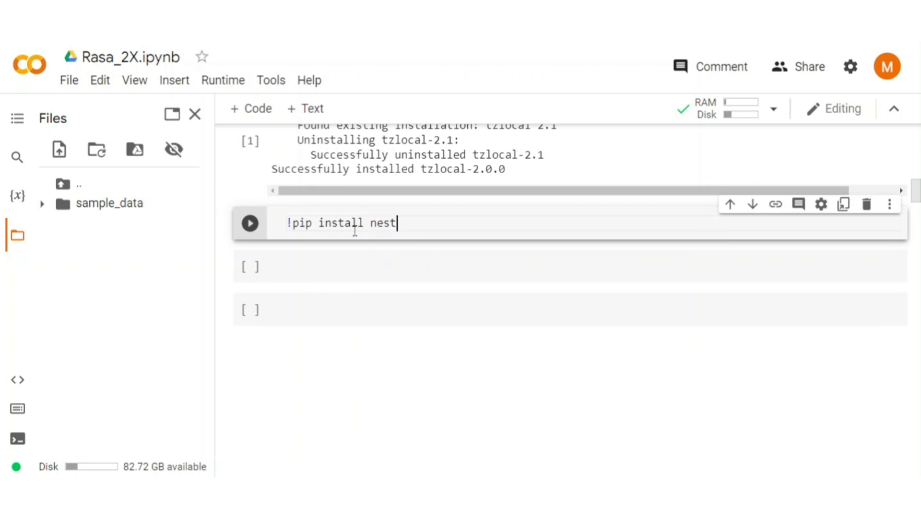
pyautogui.write('_asyncio')
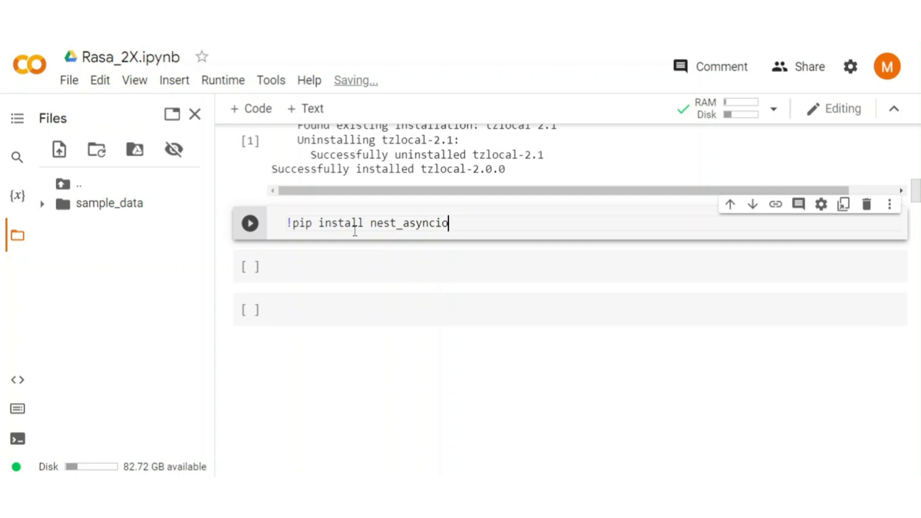
pyautogui.click(249, 222)
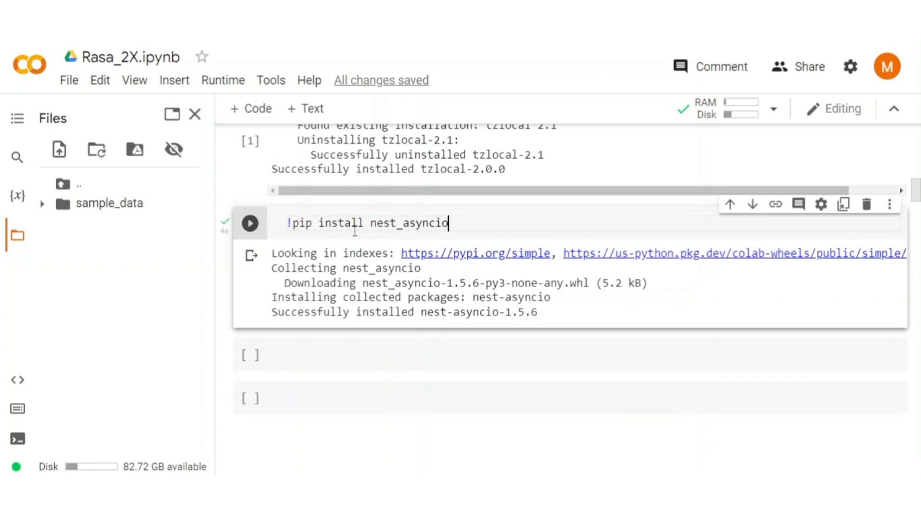
pyautogui.scroll(-3)
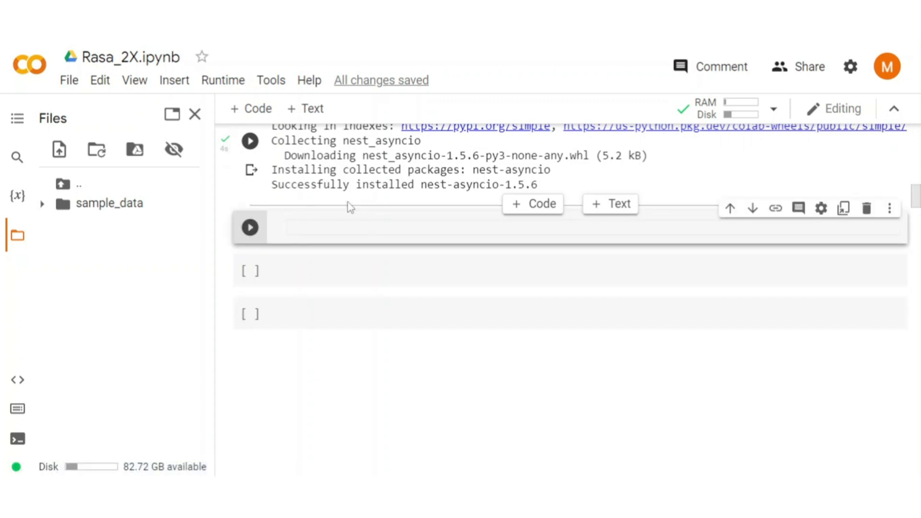
# Write a cell importing os, rasa and nest_asyncio.
pyautogui.write('import os')
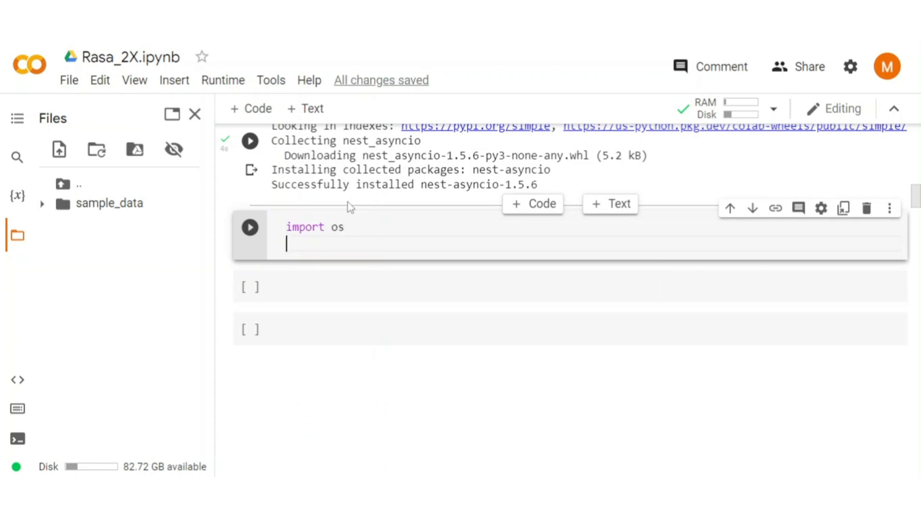
pyautogui.write('import r')
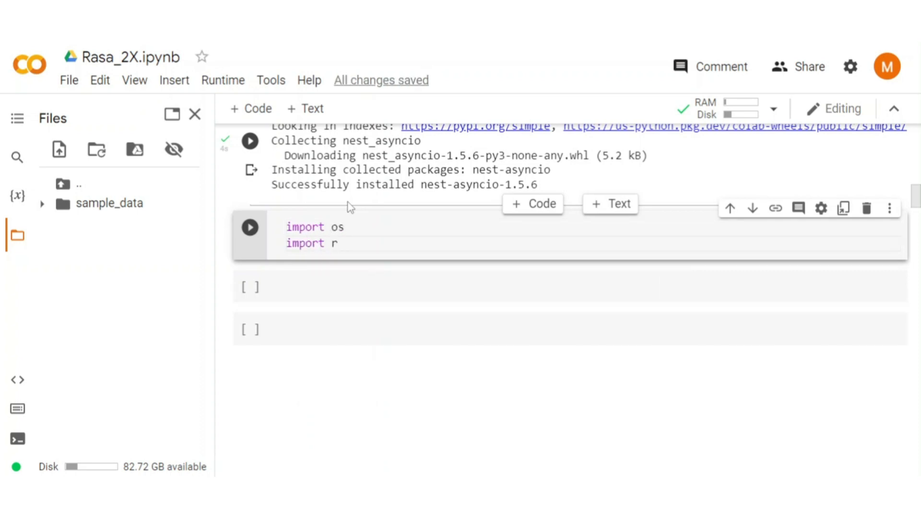
pyautogui.write('asa')
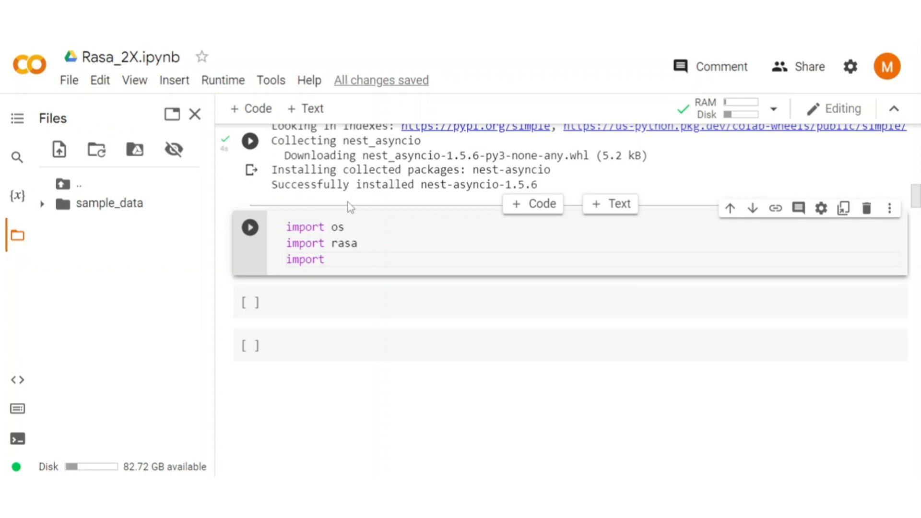
pyautogui.write('nest_asyncio')
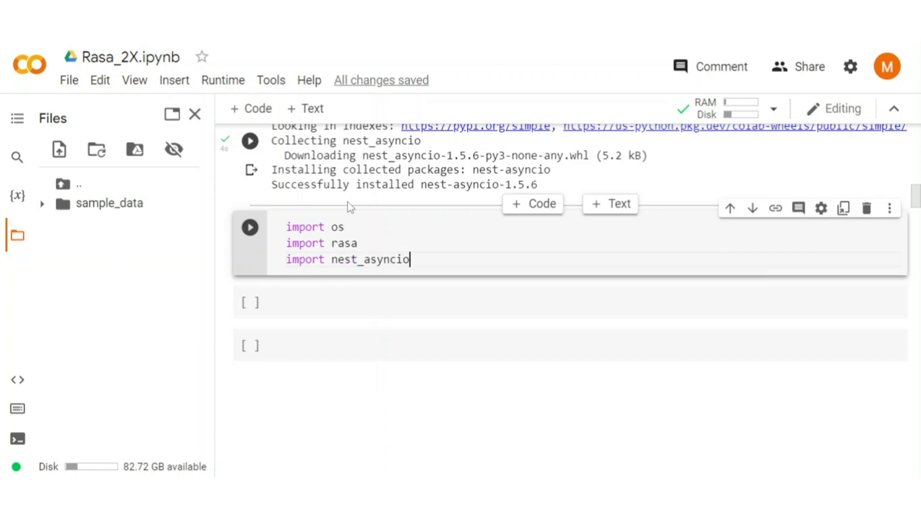
pyautogui.press('enter')
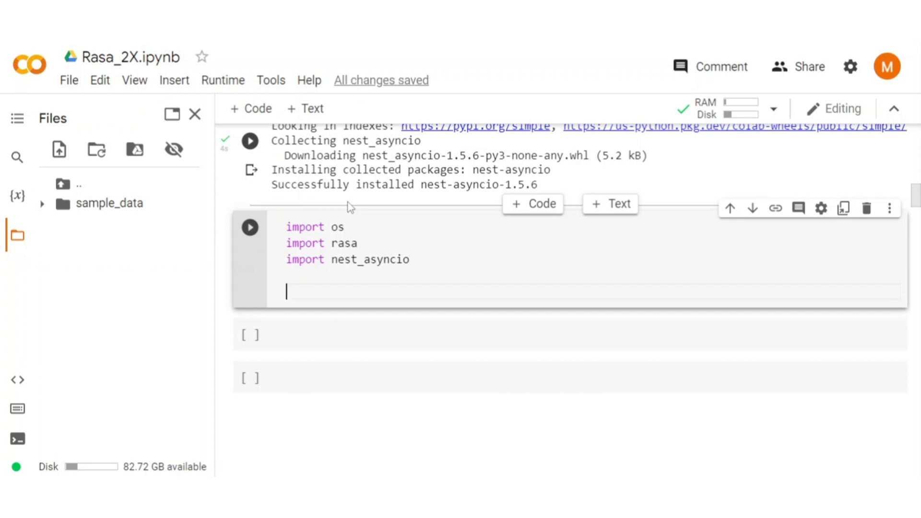
# Add nest_asyncio.apply() and print("event loop is ready"), then run the cell.
pyautogui.write('nest_asyncio.apply')
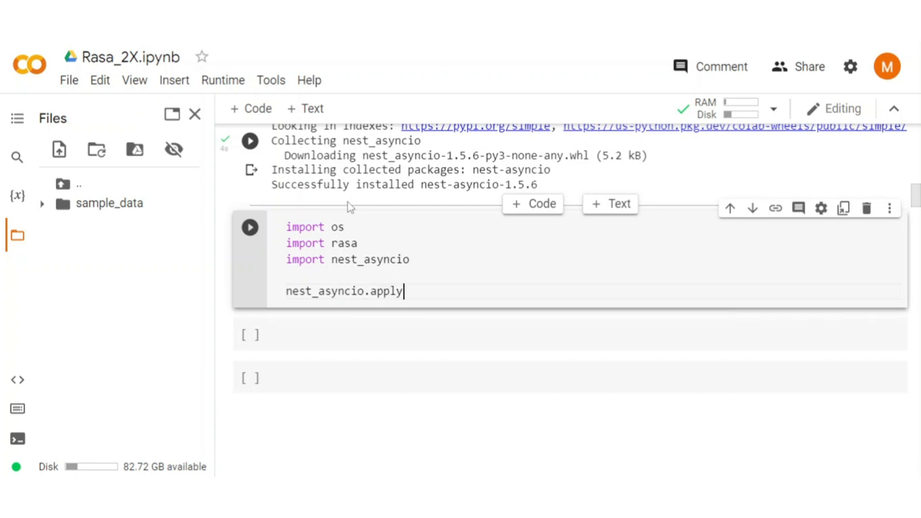
pyautogui.write('()')
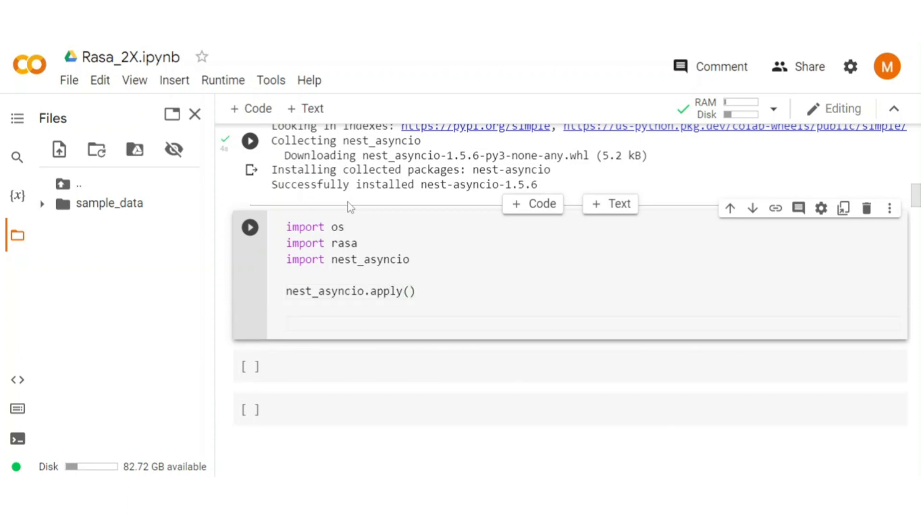
pyautogui.write('print')
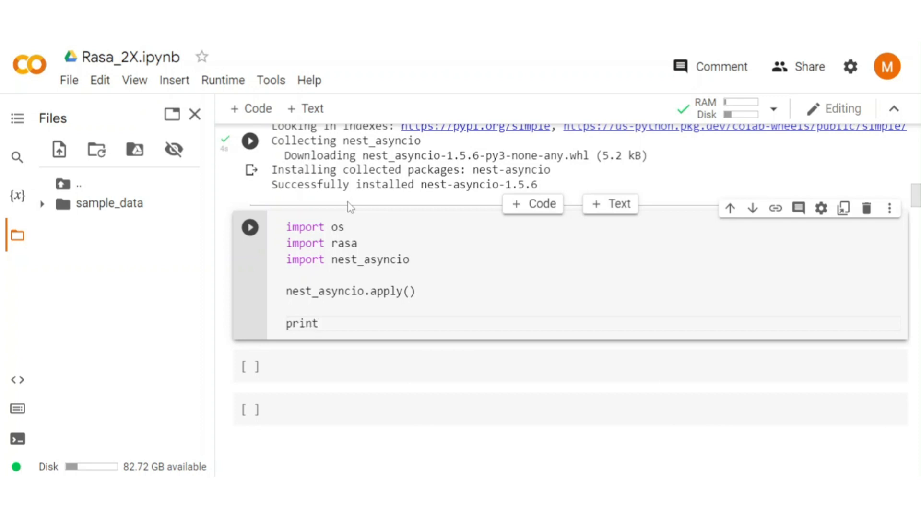
pyautogui.write('("event loop")')
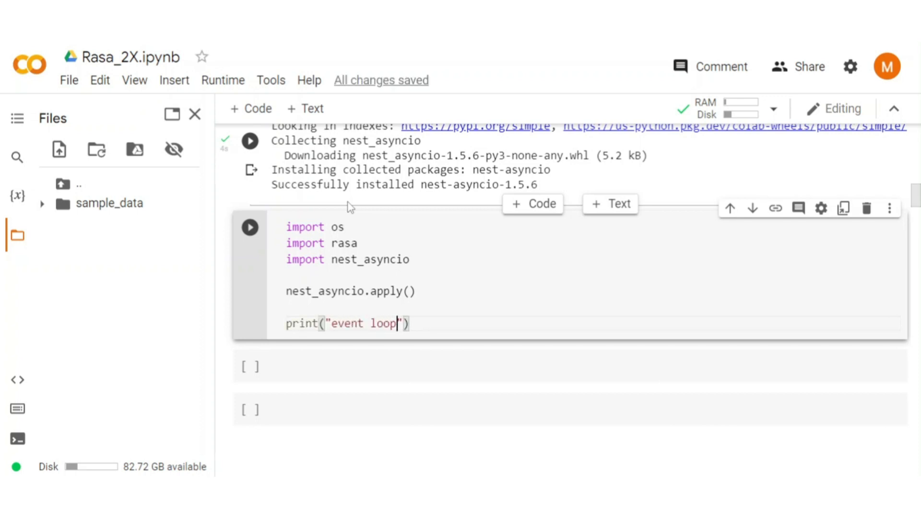
pyautogui.write('is ready')
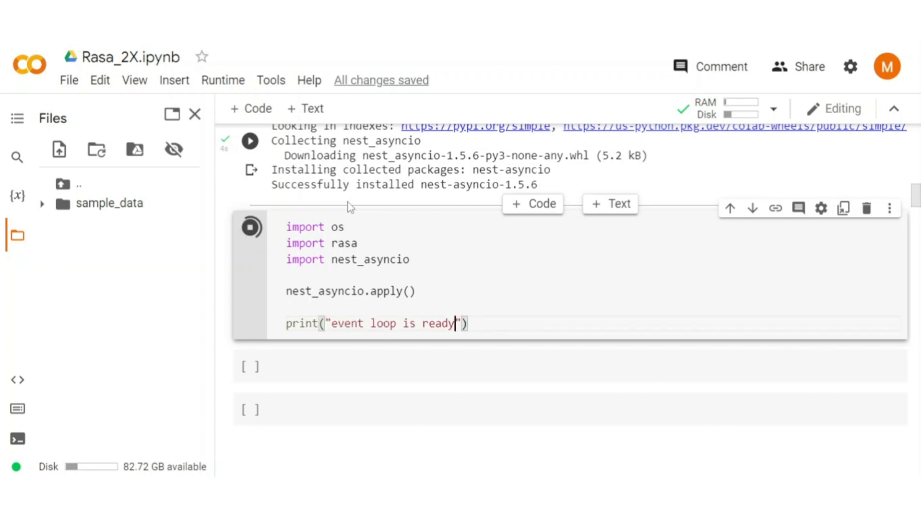
pyautogui.click(249, 228)
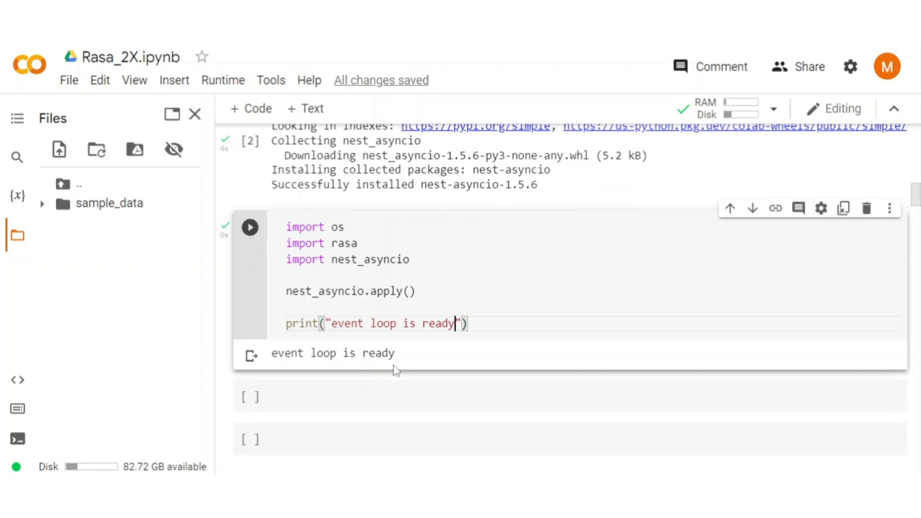
pyautogui.scroll(-3)
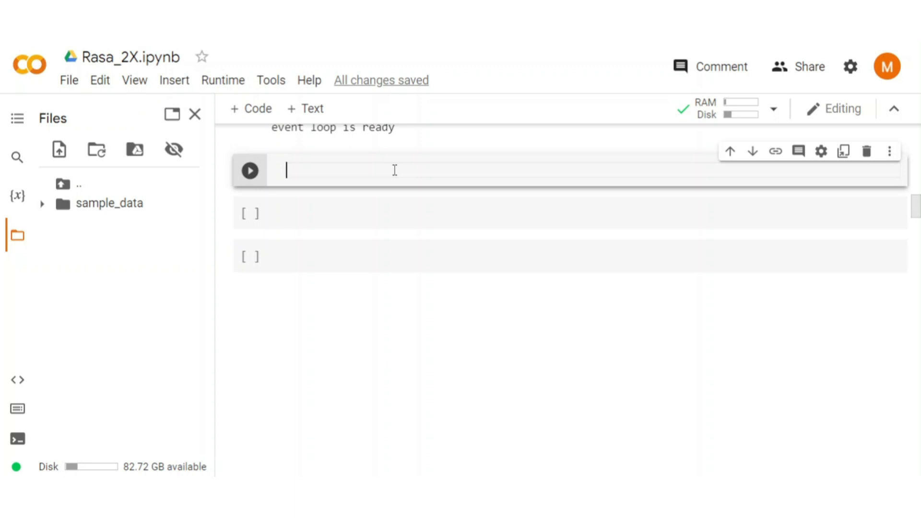
# Import create_initial_project from rasa.cli.scaffold in a new cell.
pyautogui.write('from rasa')
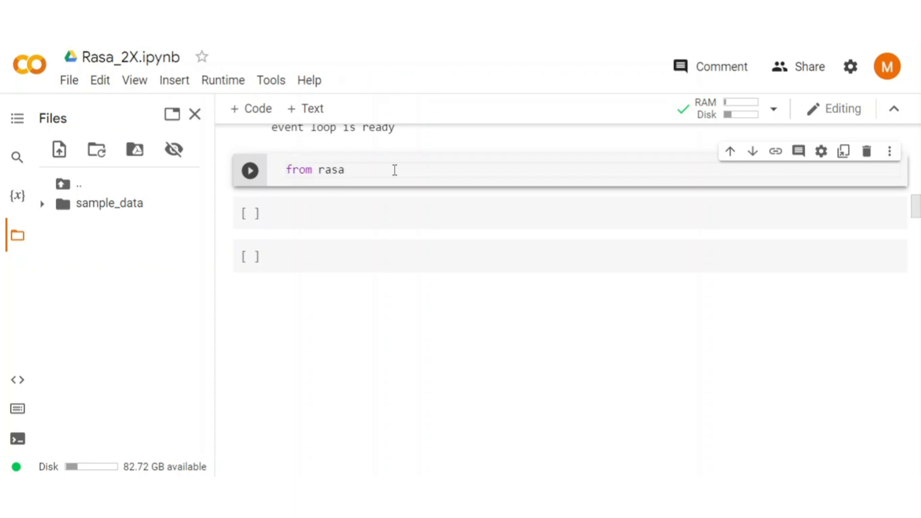
pyautogui.write('.cli.sc')
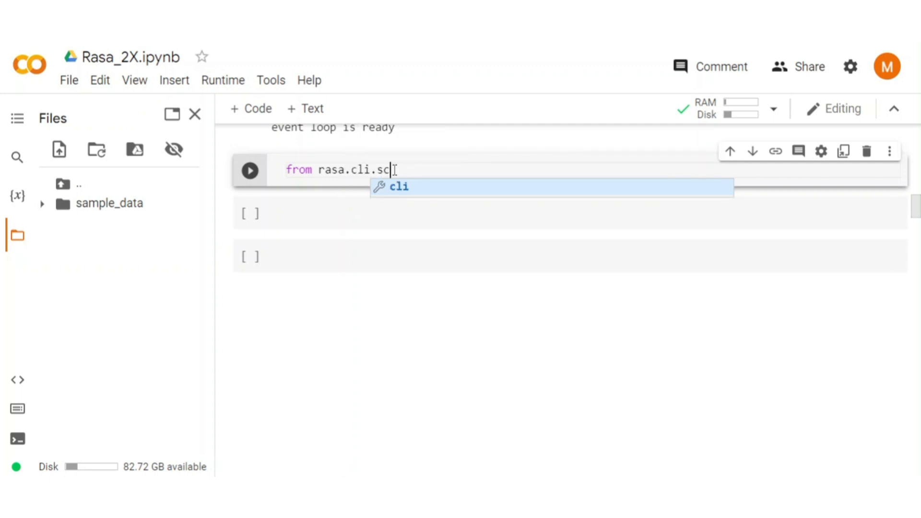
pyautogui.write('aff')
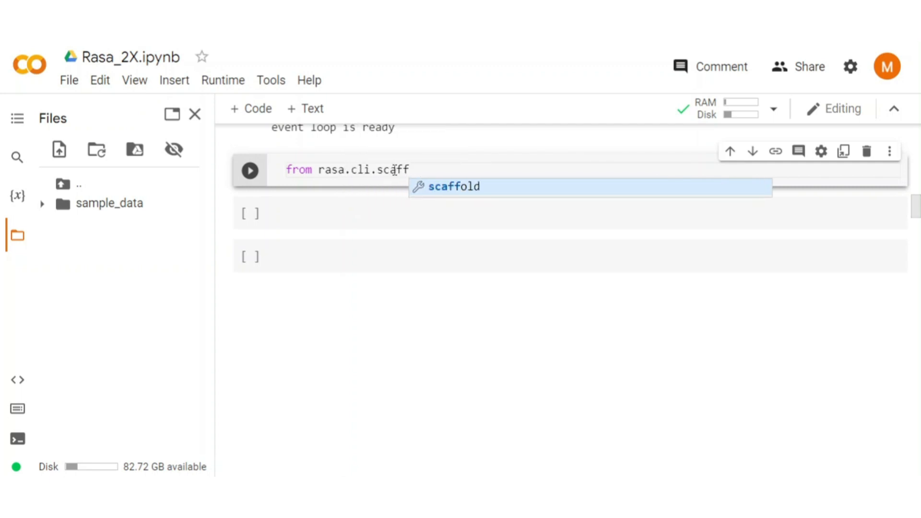
pyautogui.write('old import create_i')
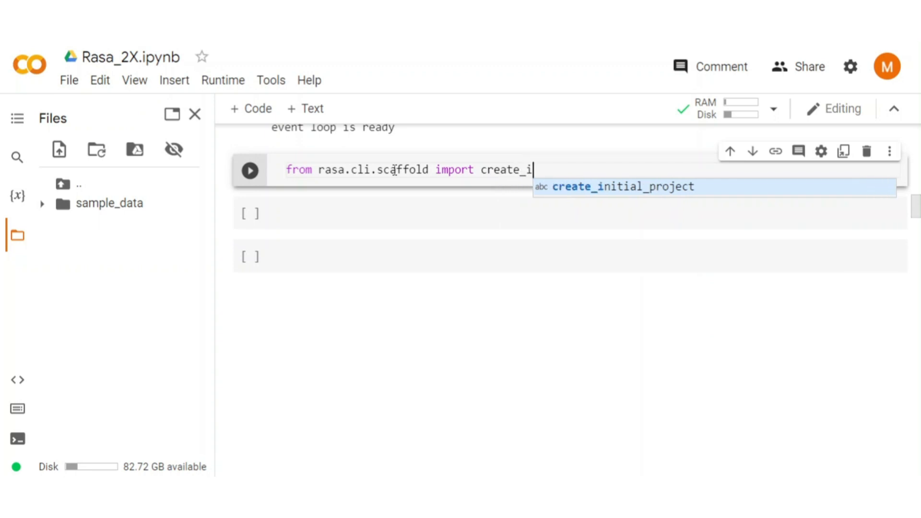
pyautogui.write('nitial_')
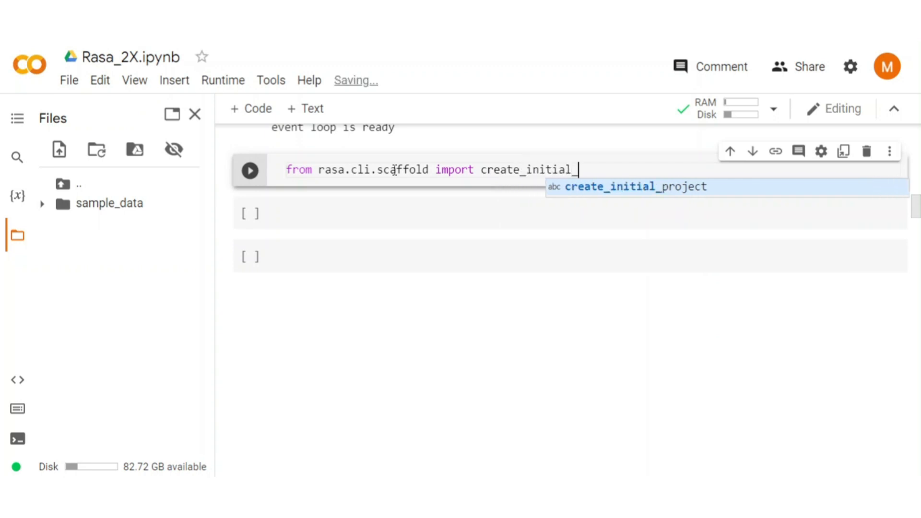
pyautogui.press('Tab')
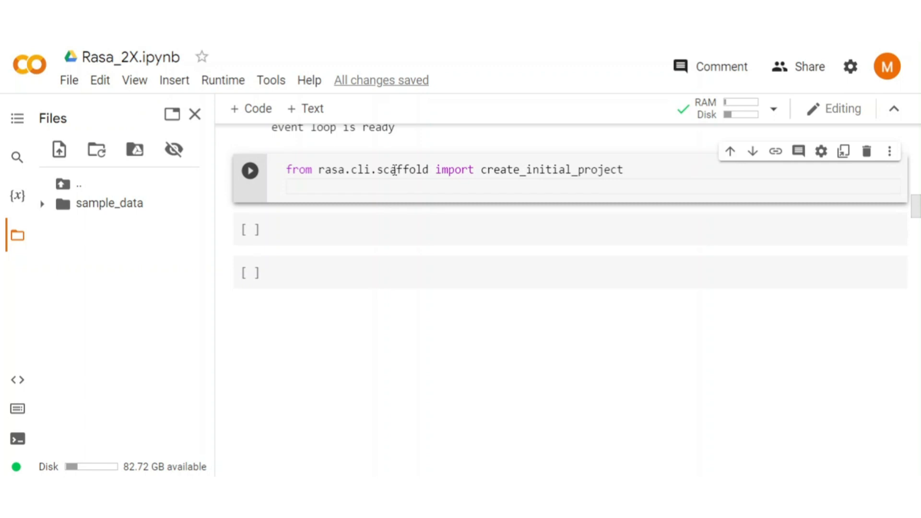
pyautogui.press('enter')
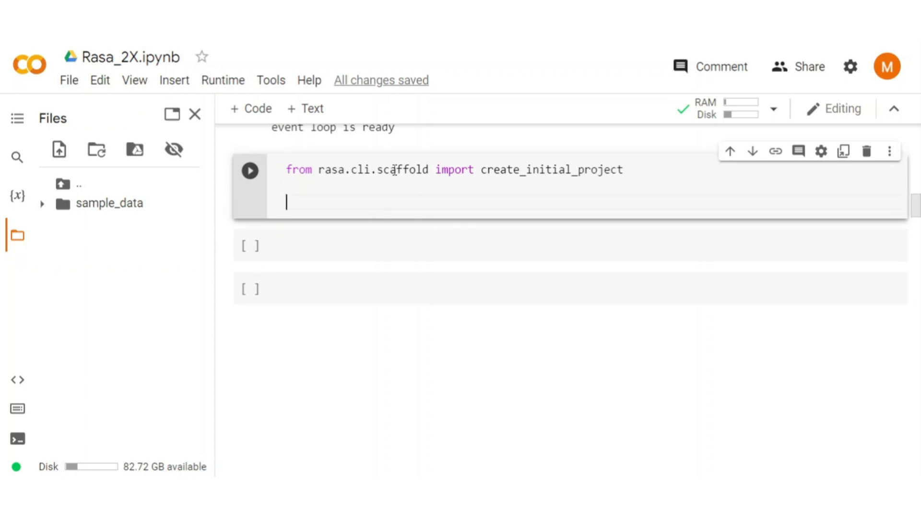
# Set project = "rasa_2X", call create_initial_project(project) and run the cell.
pyautogui.write('project')
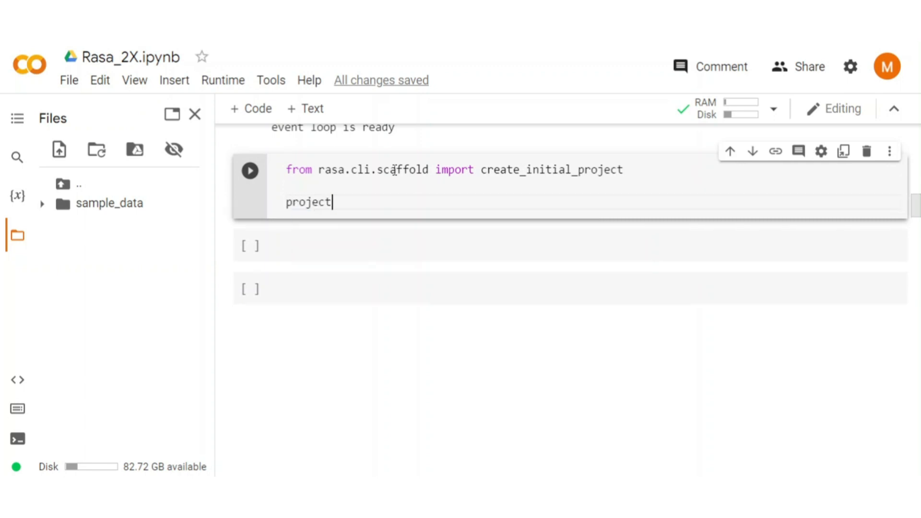
pyautogui.write('= "rasa_2X"')
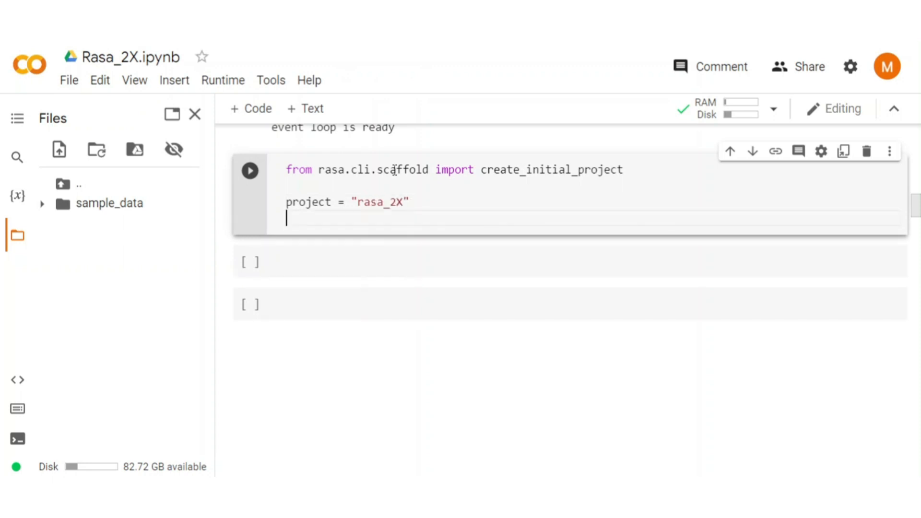
pyautogui.write('create')
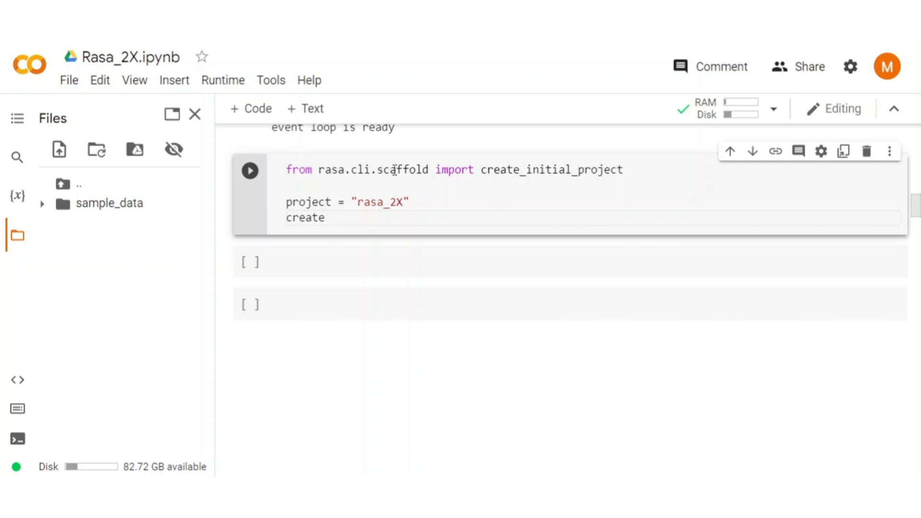
pyautogui.write('_initi')
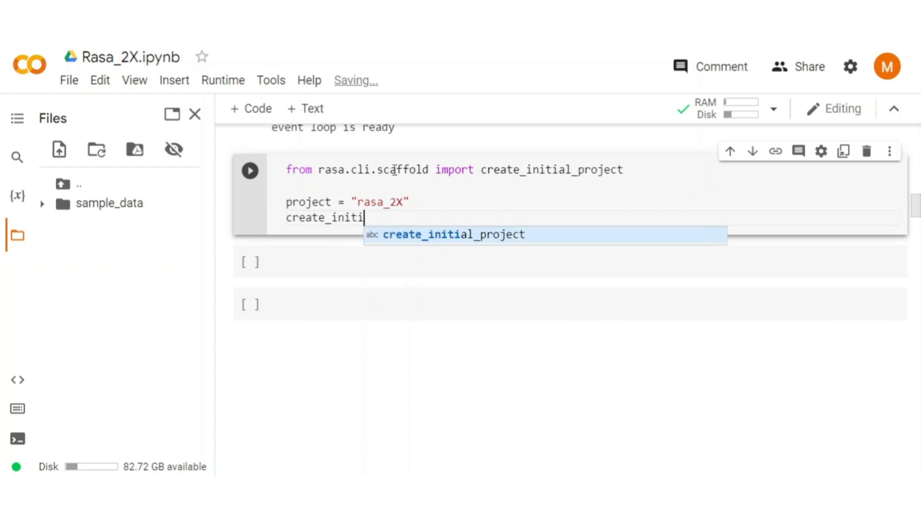
pyautogui.write('al_project(pr')
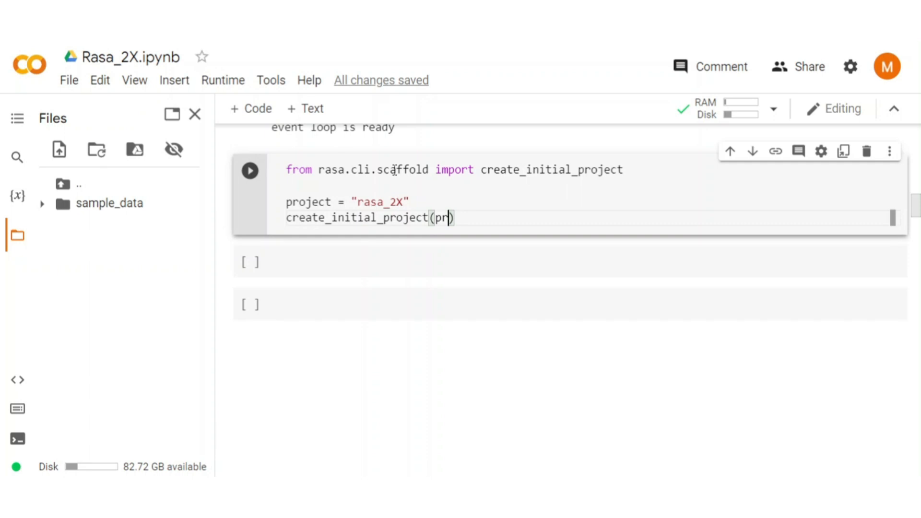
pyautogui.write('oject')
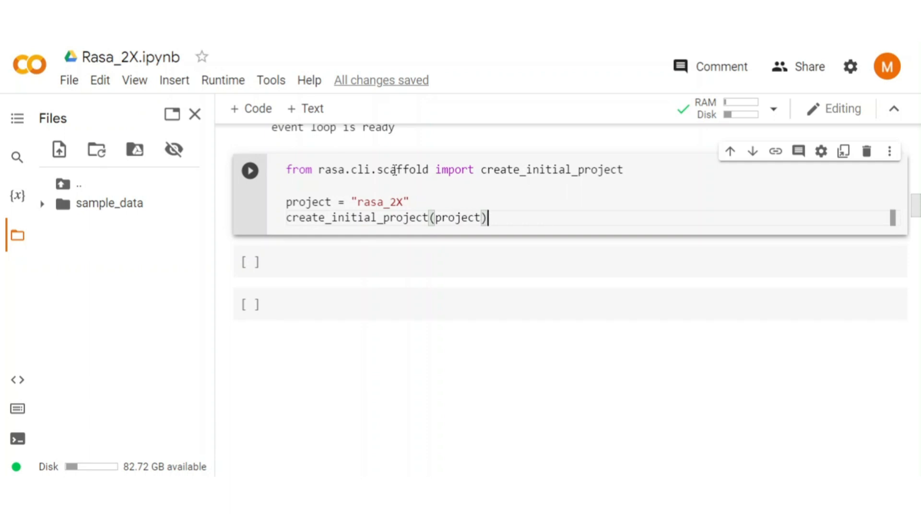
pyautogui.click(249, 170)
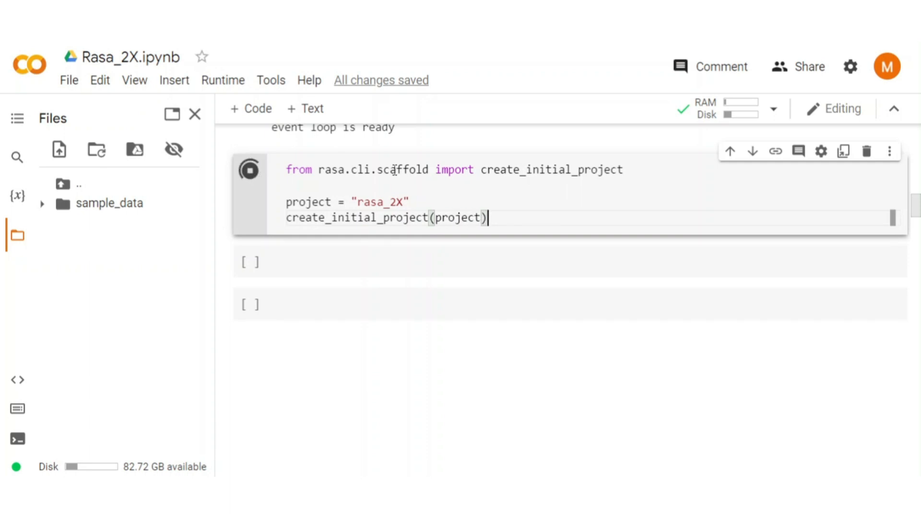
# Expand the rasa_2X and actions folders in the Files sidebar, then select the empty cell.
pyautogui.click(249, 171)
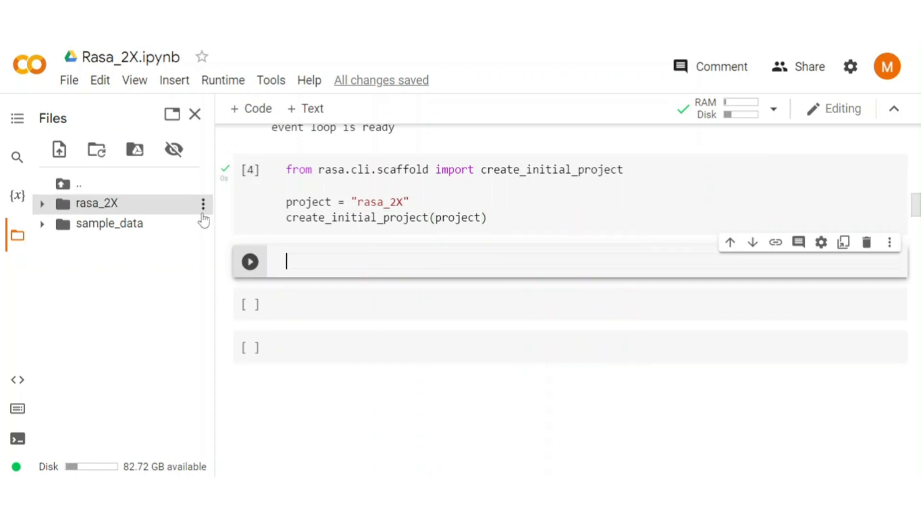
pyautogui.click(42, 204)
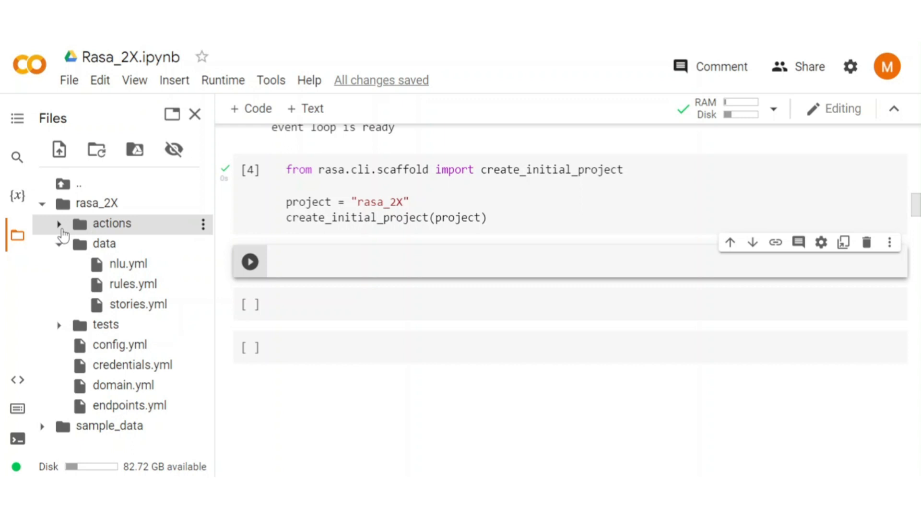
pyautogui.click(58, 223)
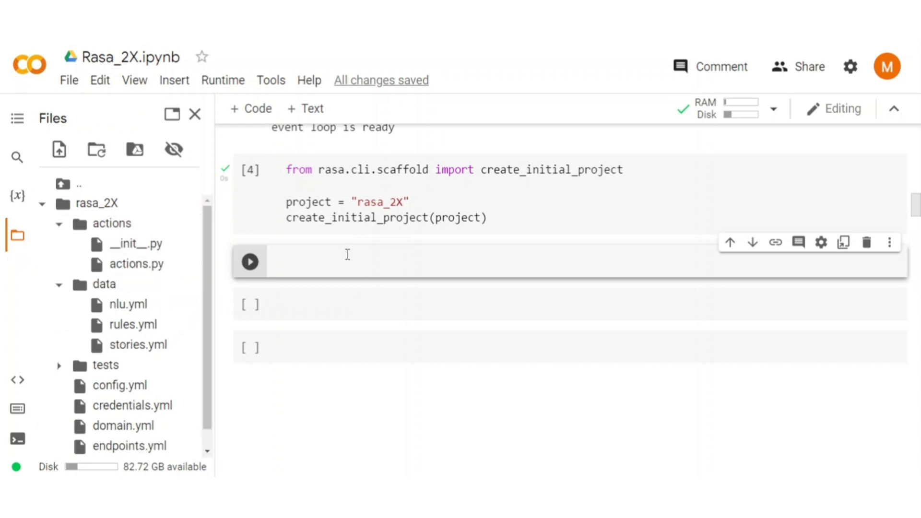
pyautogui.click(352, 261)
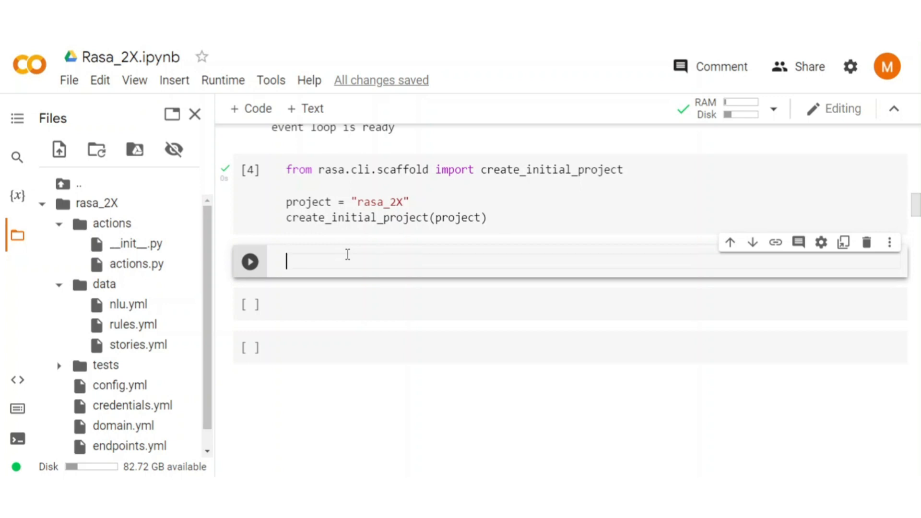
# Run os.chdir(project) and print(os.listdir(".")) to list the rasa_2X files.
pyautogui.write('os.chdir(')
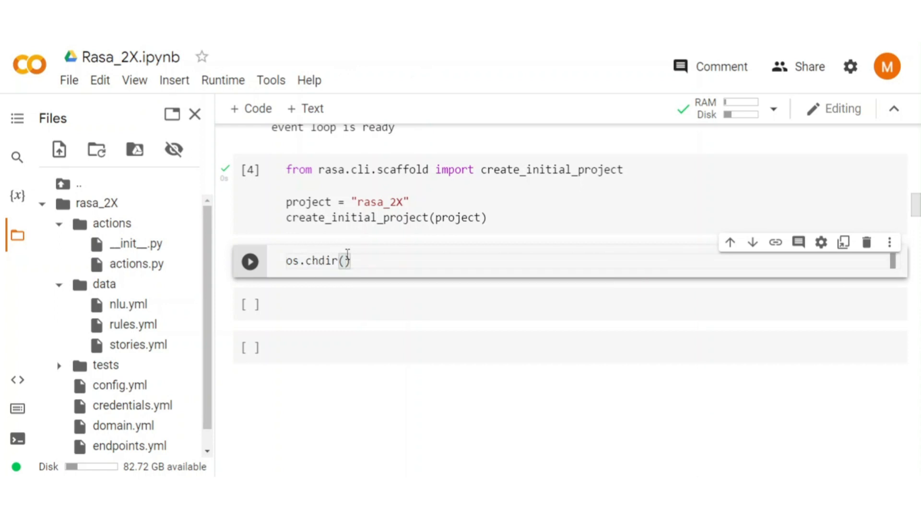
pyautogui.write('project')
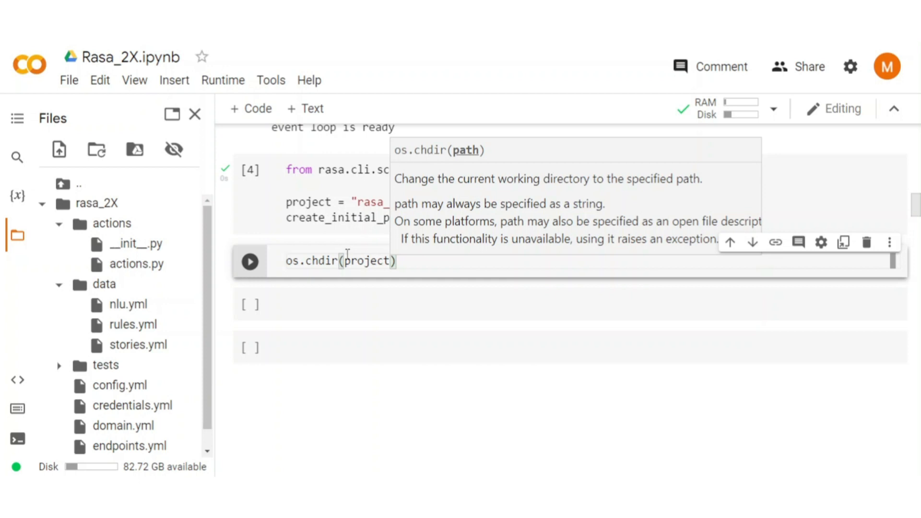
pyautogui.write('print')
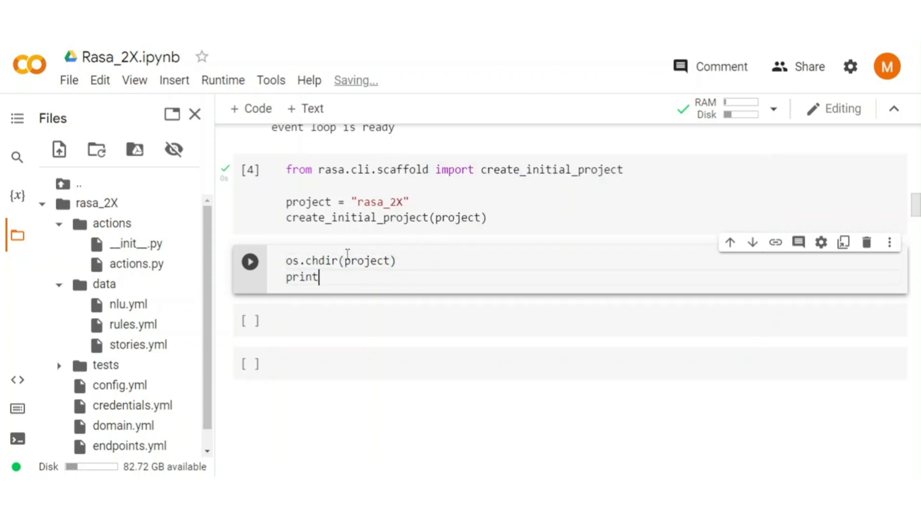
pyautogui.write('(os.lis')
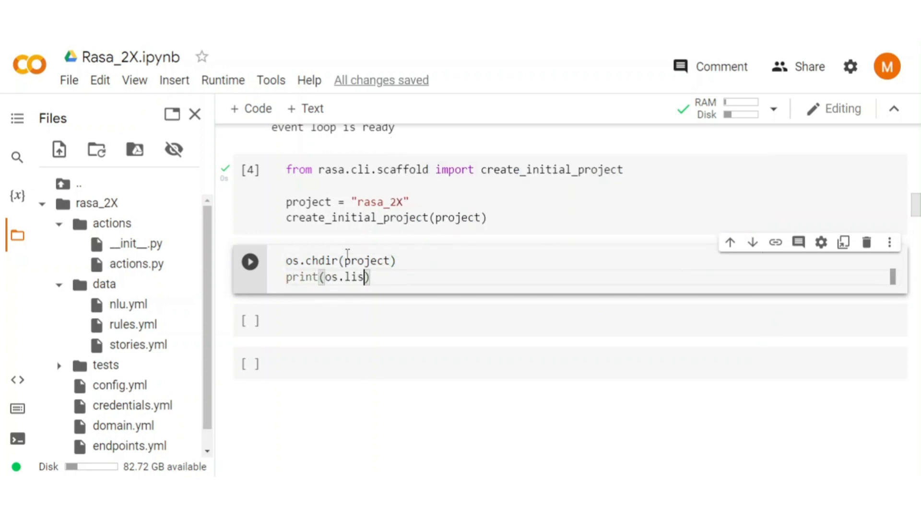
pyautogui.write('dir(".")')
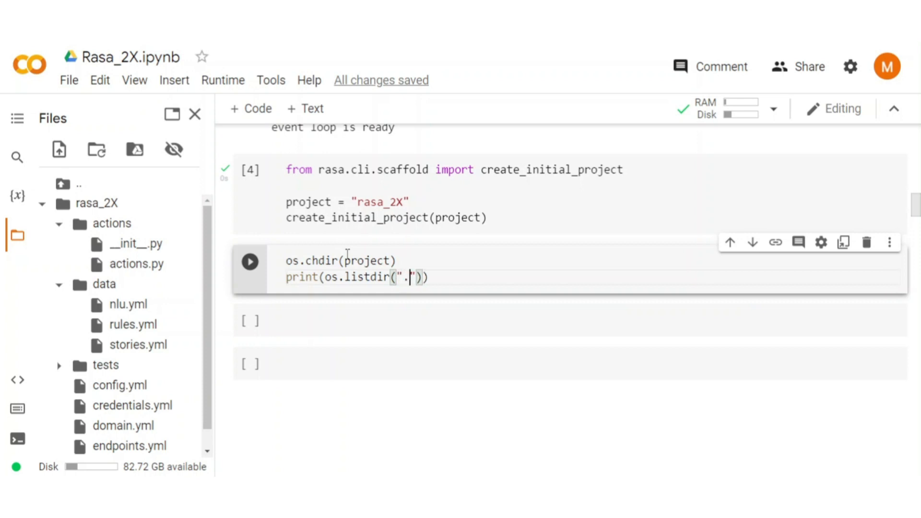
pyautogui.click(249, 261)
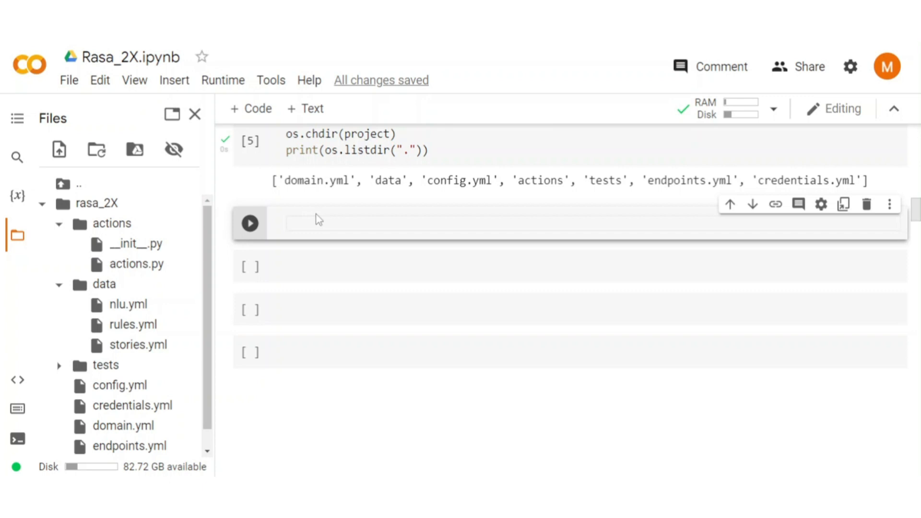
# Assign config.yml, data/, domain.yml and models/ to config, training_files, domain, output and print them.
pyautogui.write('config = "')
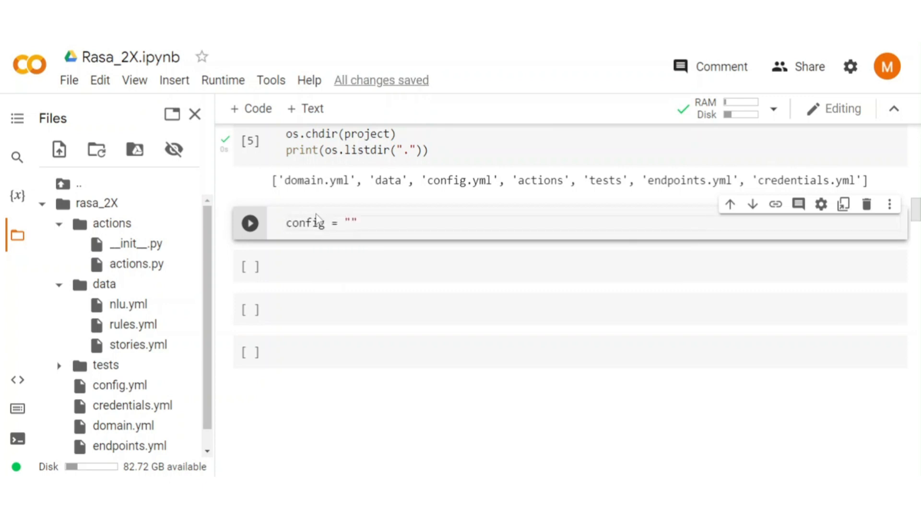
pyautogui.write('config.yml')
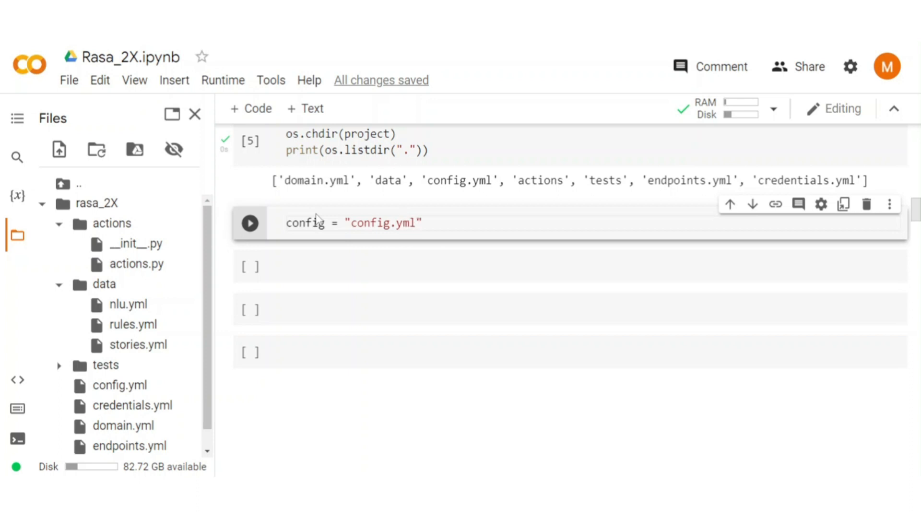
pyautogui.write('training')
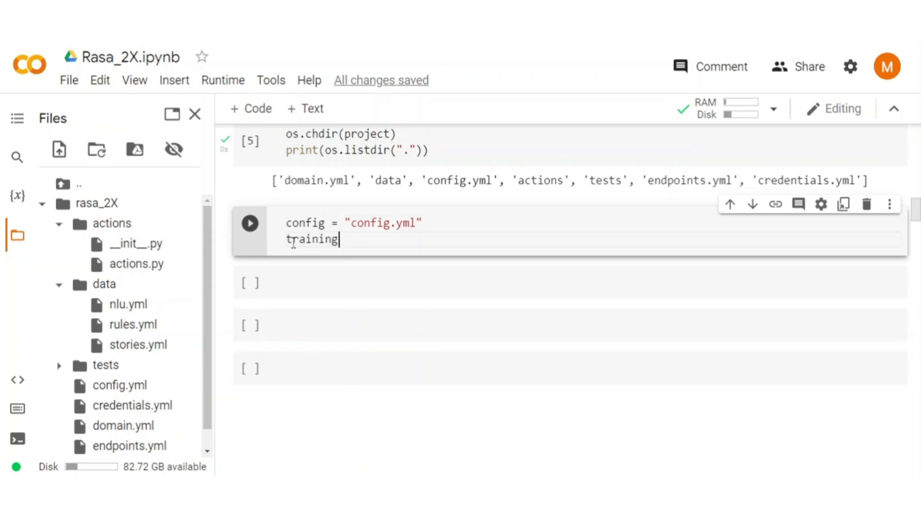
pyautogui.write('_files = "da')
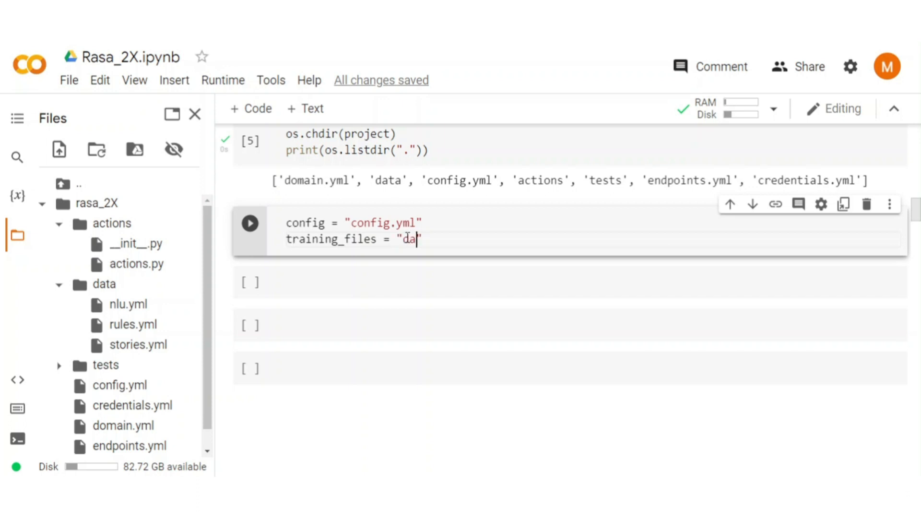
pyautogui.write('ta/')
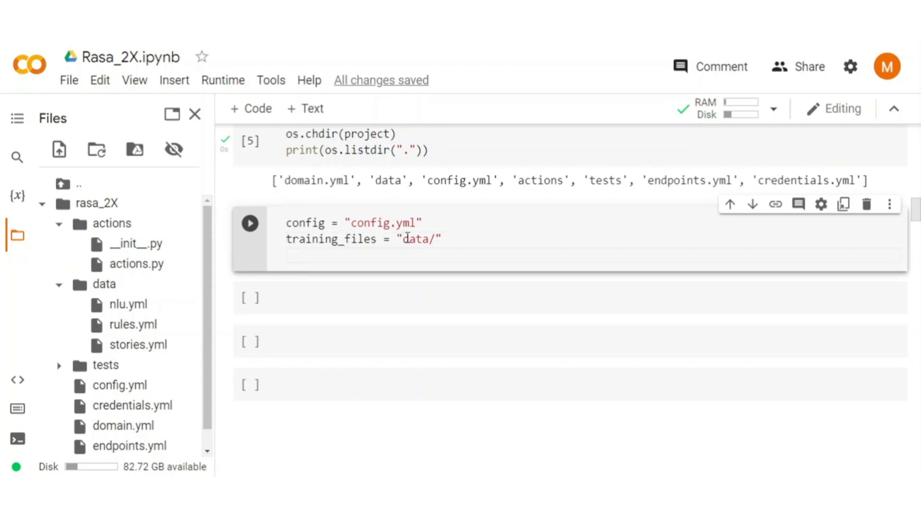
pyautogui.write('domain =')
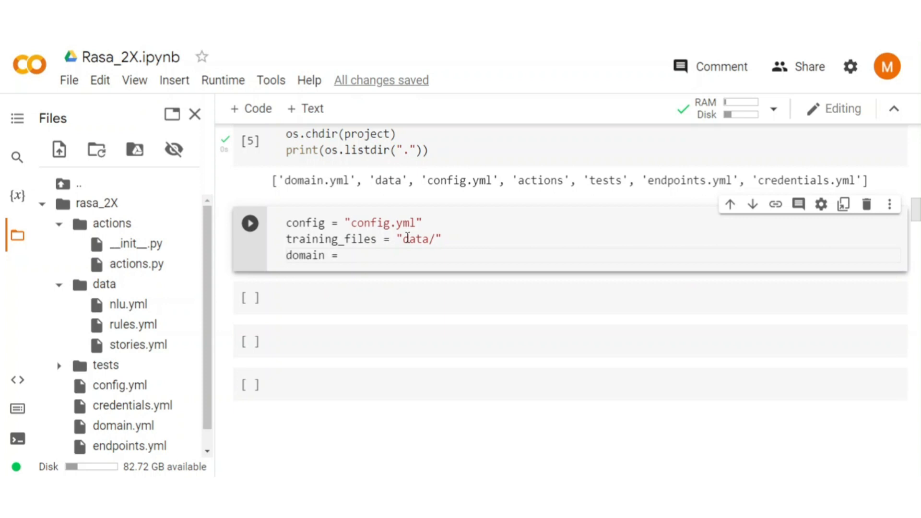
pyautogui.write('"domain"')
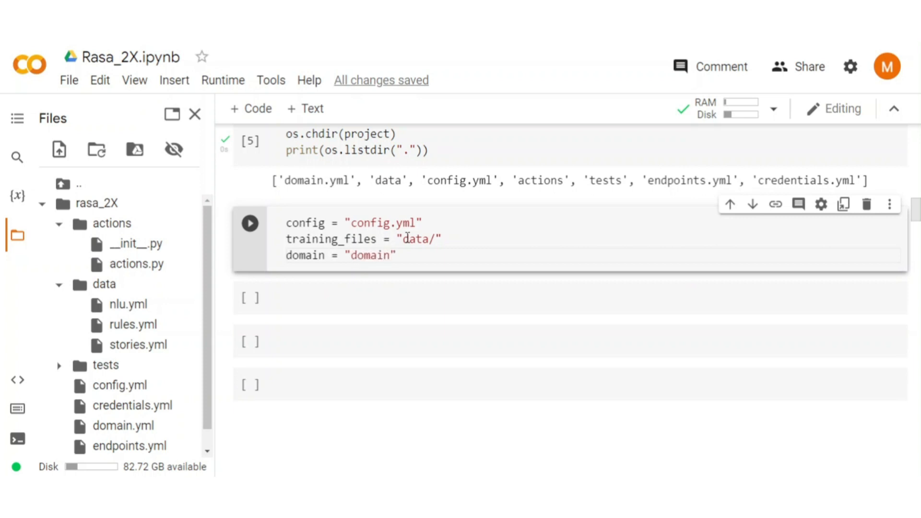
pyautogui.write('.yml')
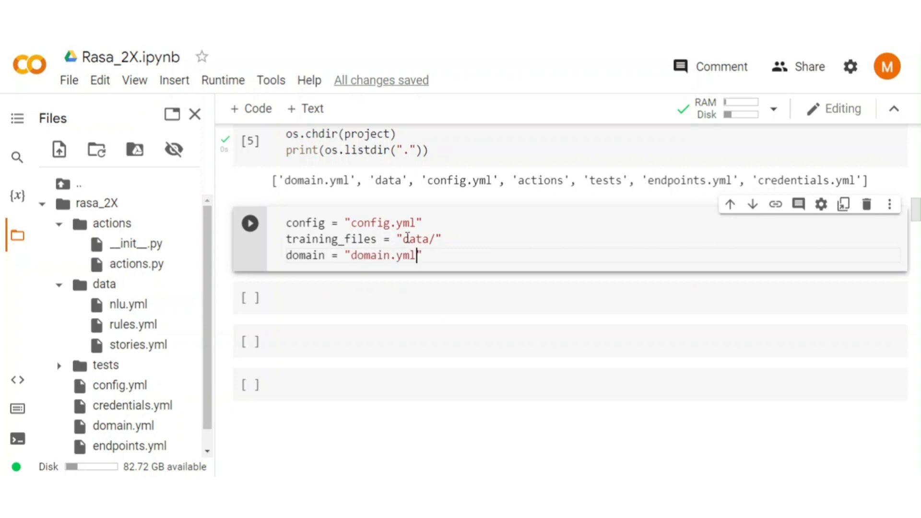
pyautogui.write('o')
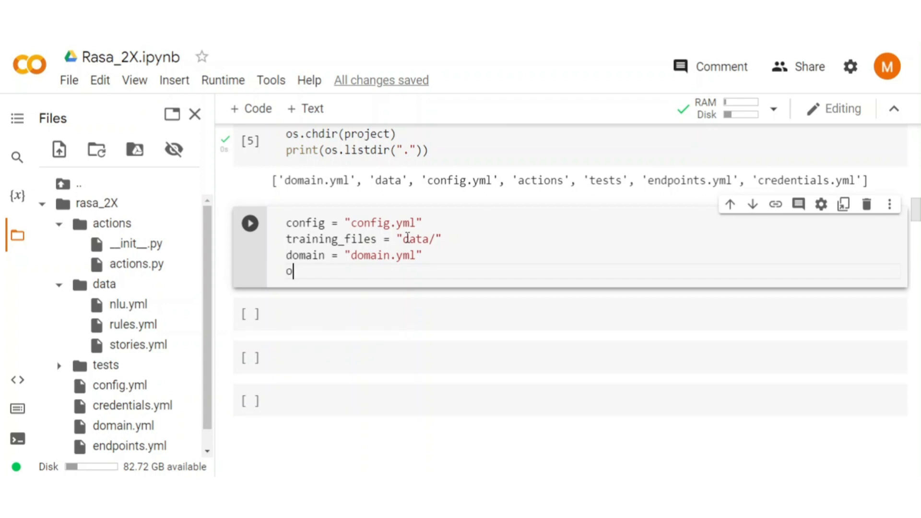
pyautogui.write('utput = "models/')
pyautogui.write('print(config, training_files, do')
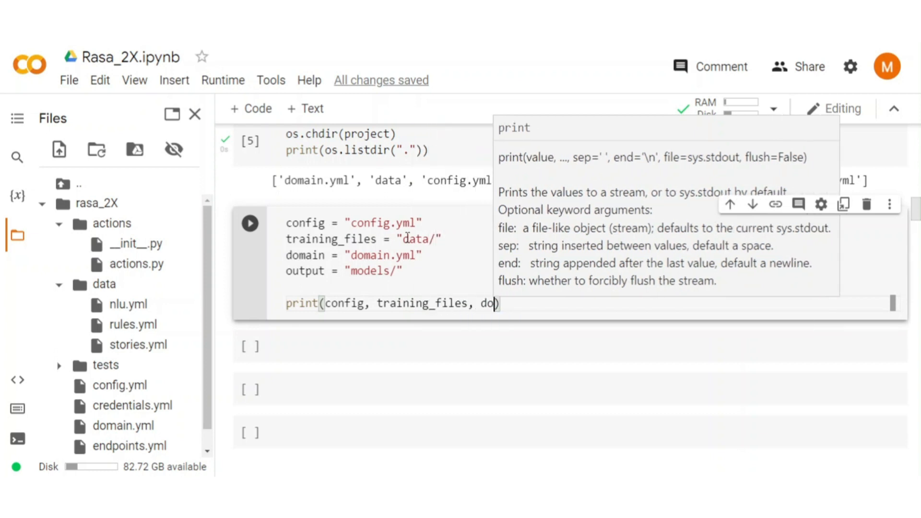
pyautogui.write('main, output')
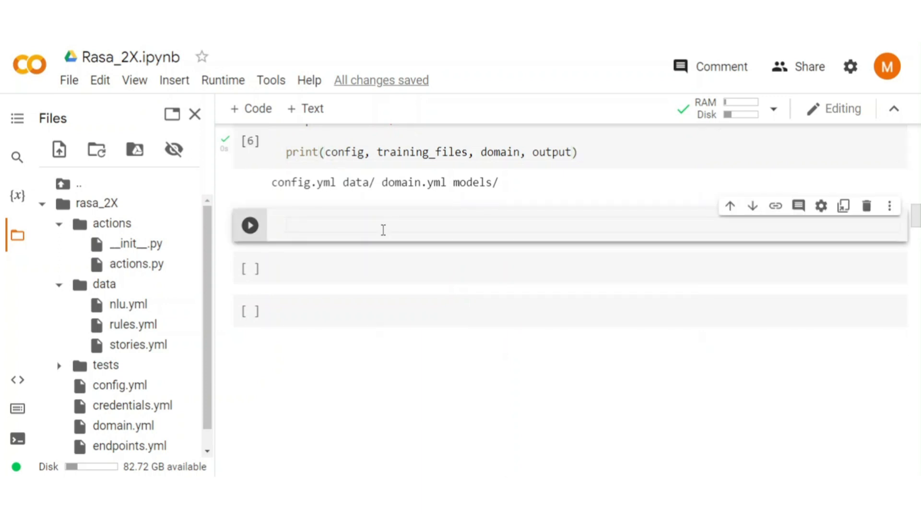
# Write model_path = rasa.train(domain, config, [training_files], output) followed by print(model_path).
pyautogui.write('model_')
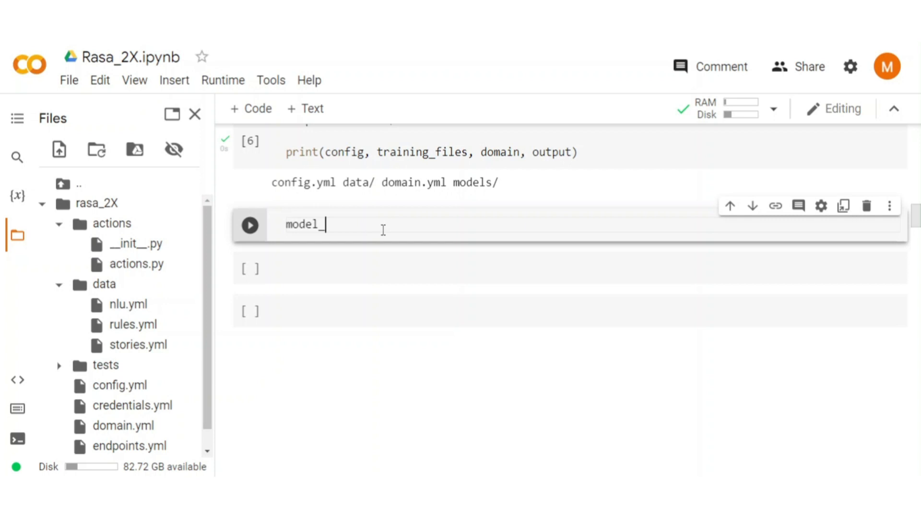
pyautogui.write('path')
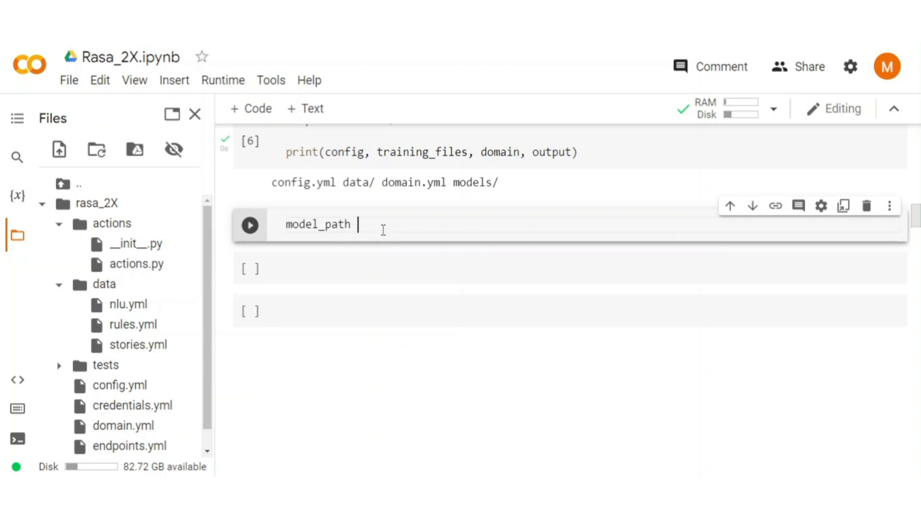
pyautogui.write('=')
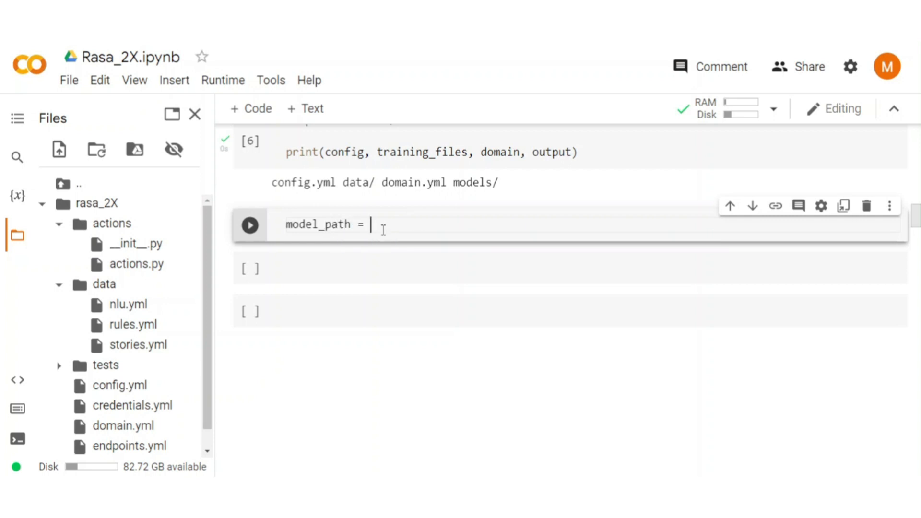
pyautogui.write('rasa')
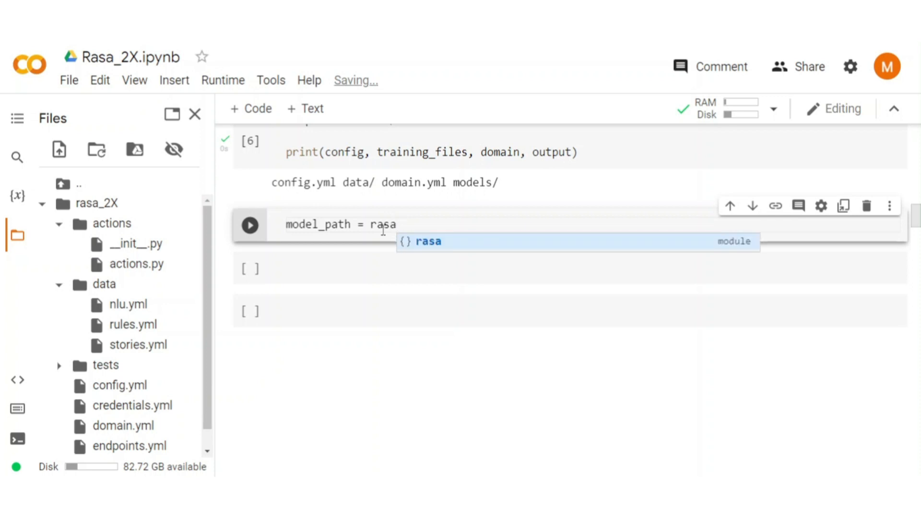
pyautogui.write('.tr')
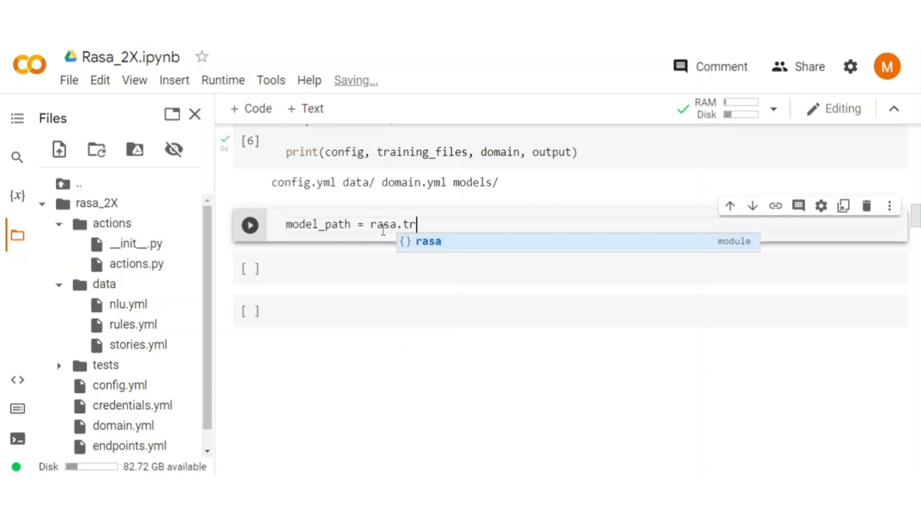
pyautogui.write('ain')
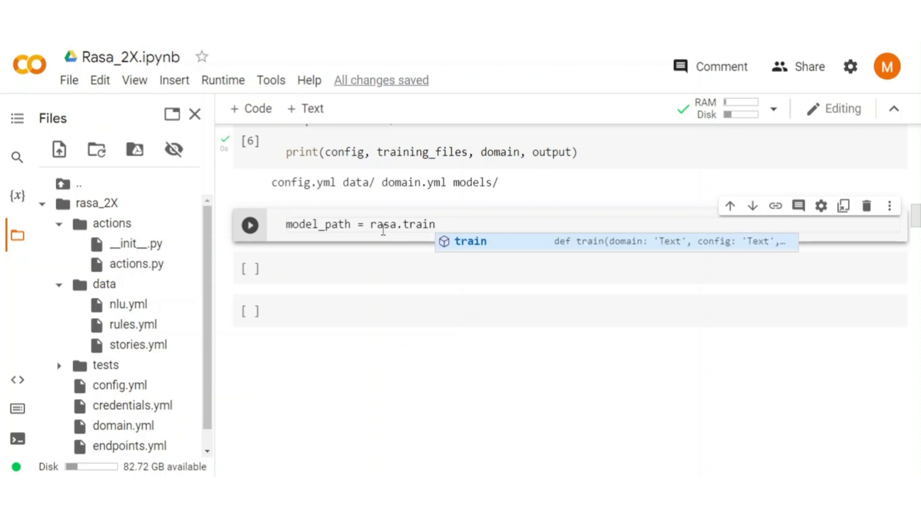
pyautogui.write('(d')
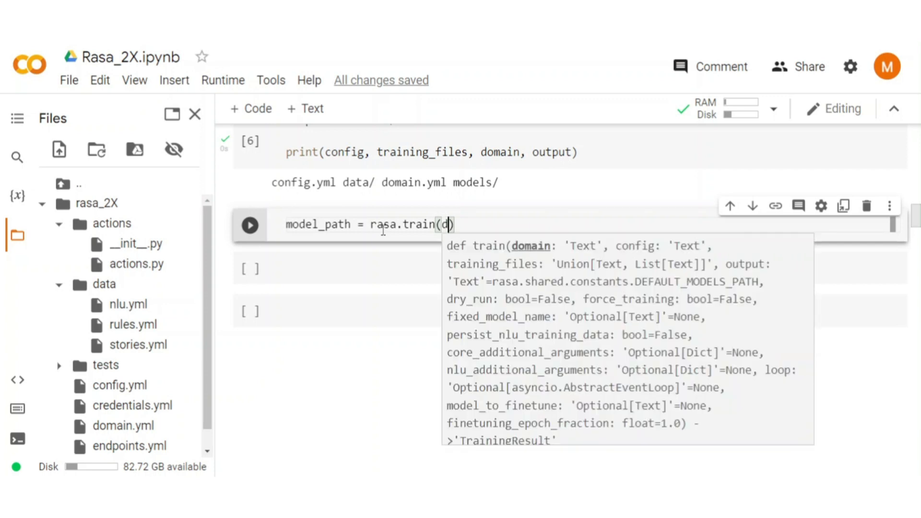
pyautogui.write('omain,')
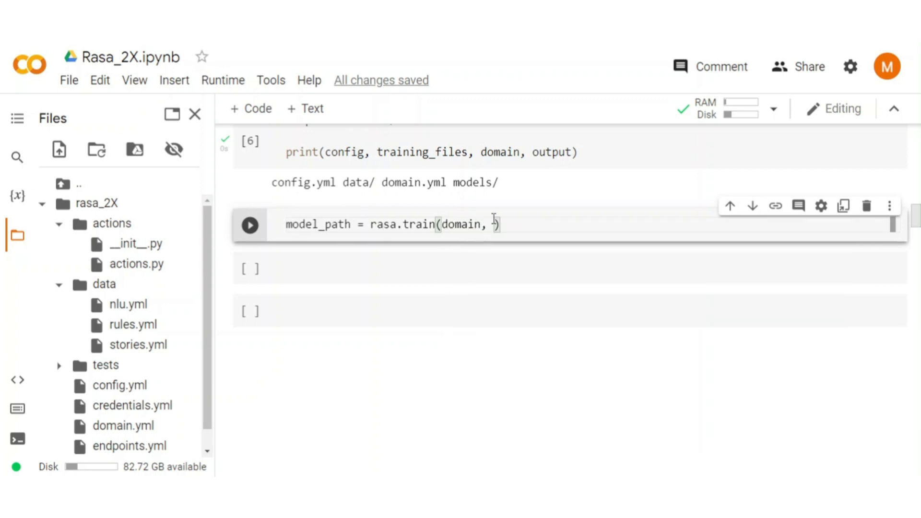
pyautogui.write('config, [t')
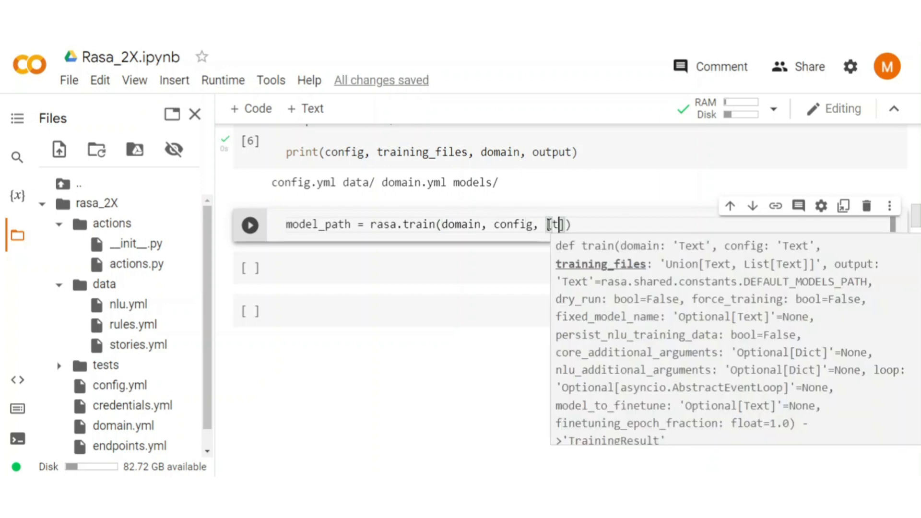
pyautogui.write('raining_files')
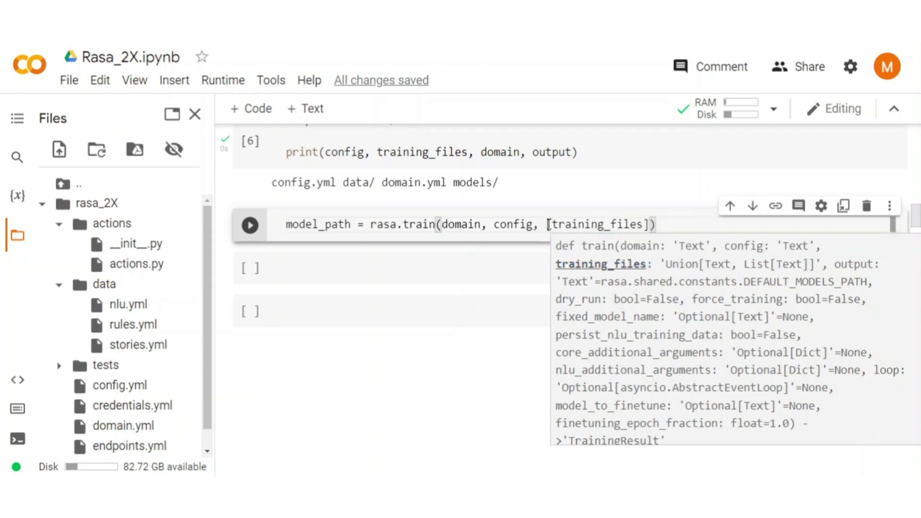
pyautogui.write(', output')
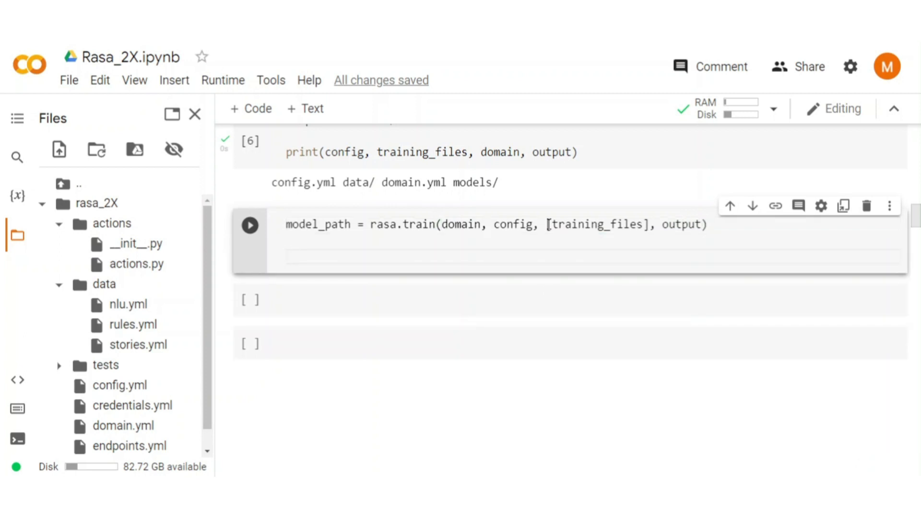
pyautogui.write('print(model_path')
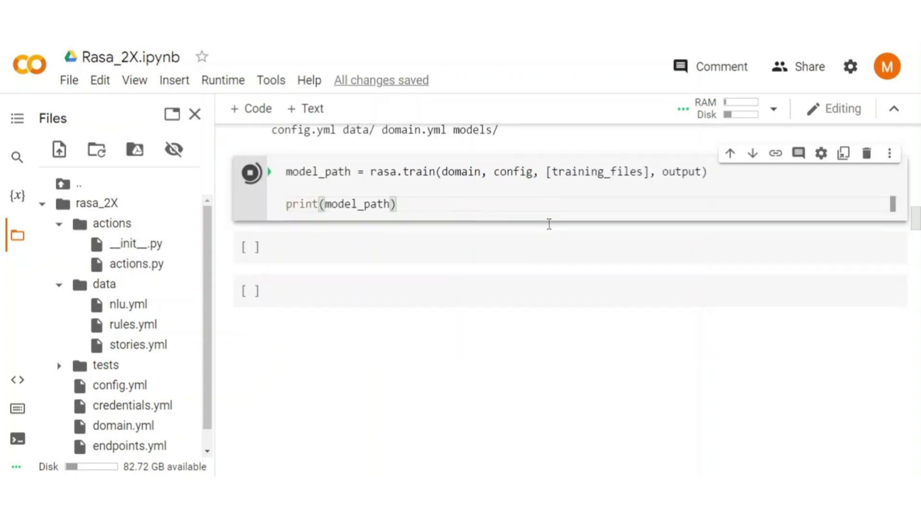
# Confirm training finished and models/20221212-144500.tar.gz appears in the new models folder.
pyautogui.click(252, 171)
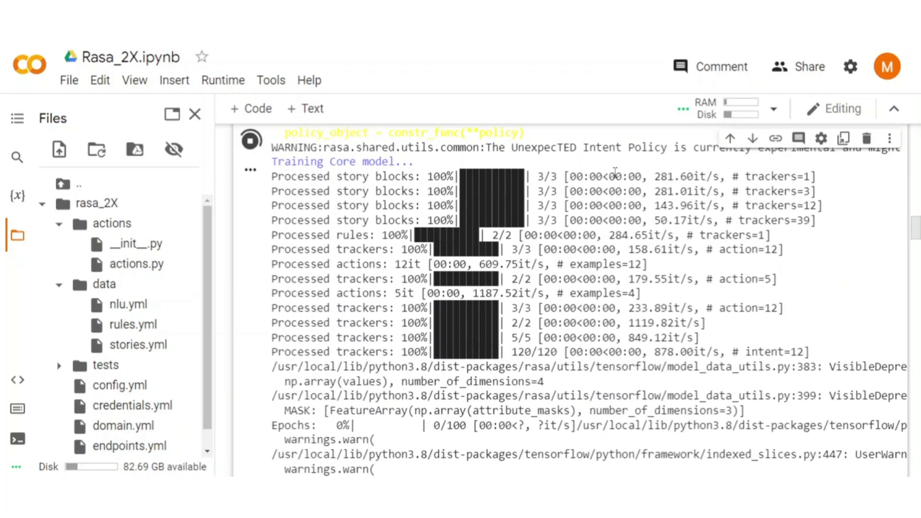
pyautogui.scroll(-3)
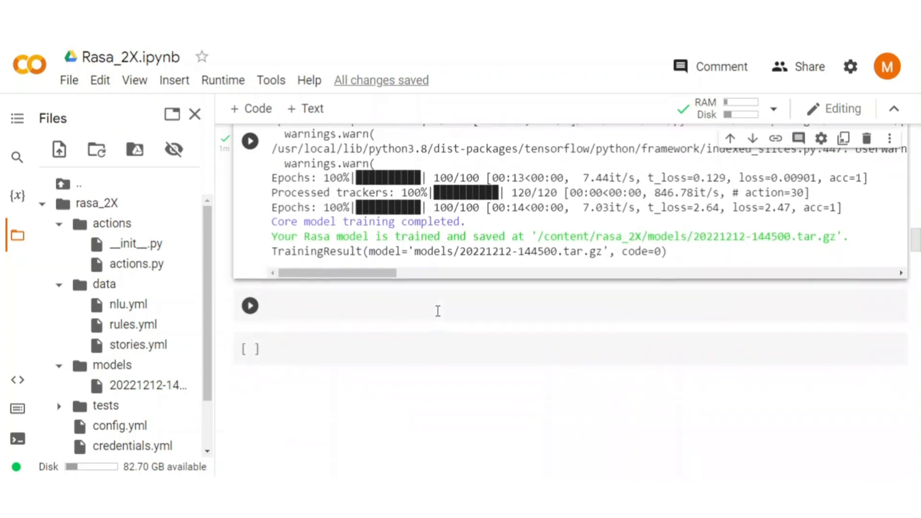
# In a new cell, import chat from rasa.jupyter and set endpoints = "endpoints.yml".
pyautogui.write('from rasa.j')
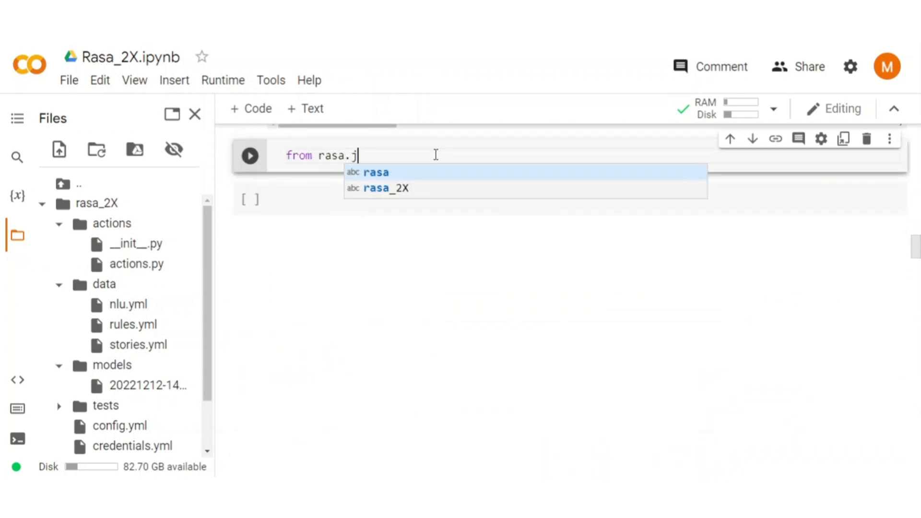
pyautogui.write('upyter')
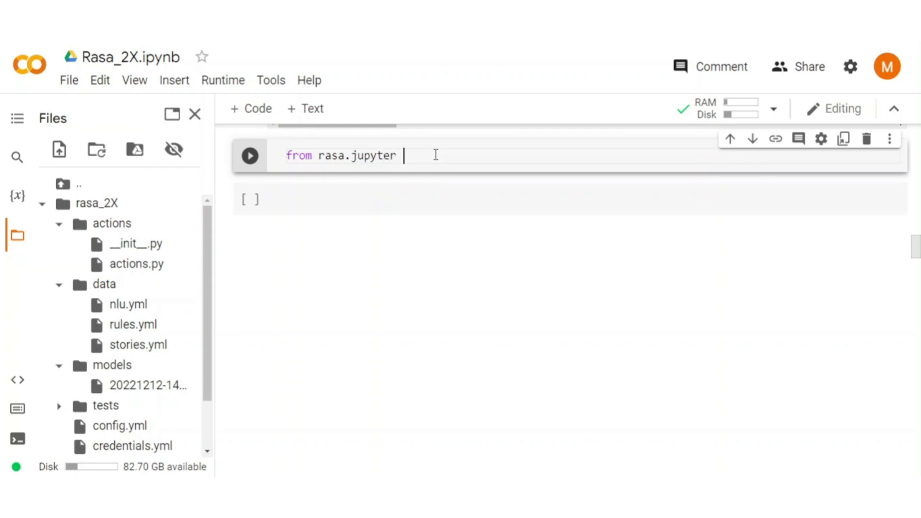
pyautogui.write('import chat')
pyautogui.write('e')
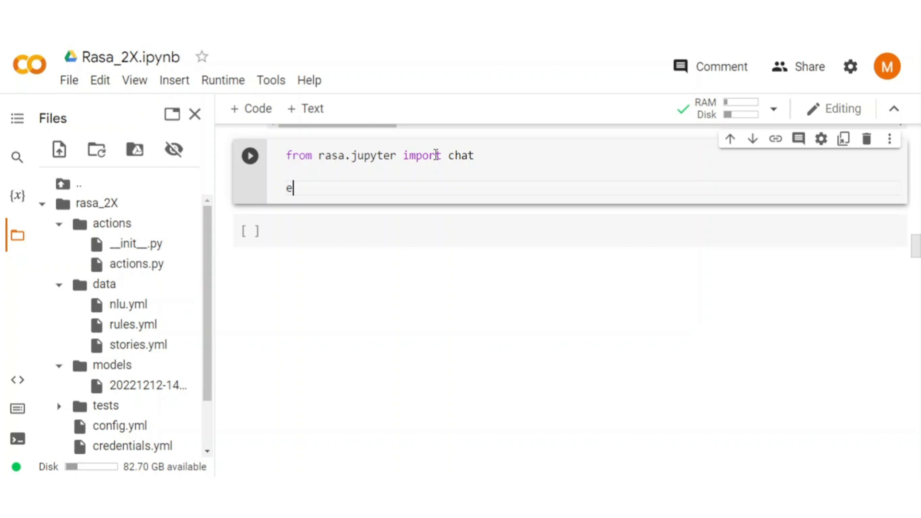
pyautogui.write('ndpoints = "')
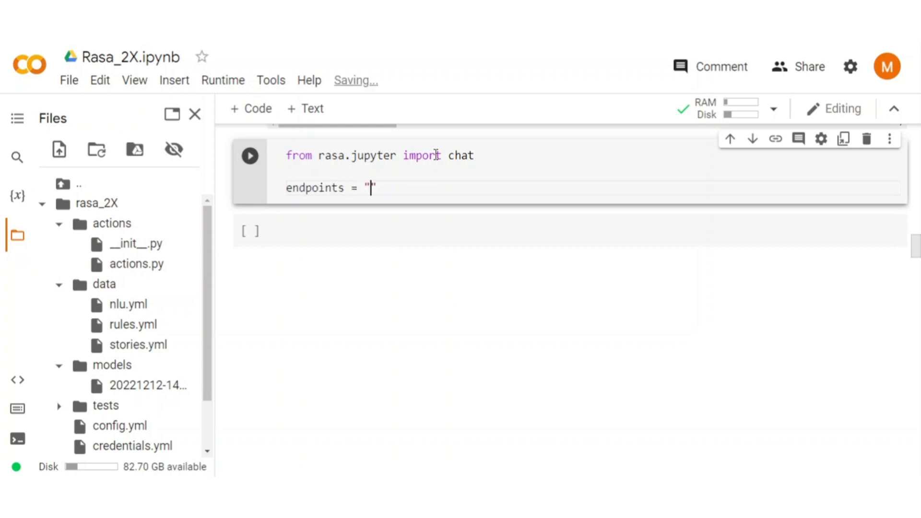
pyautogui.write('endpoints.yml')
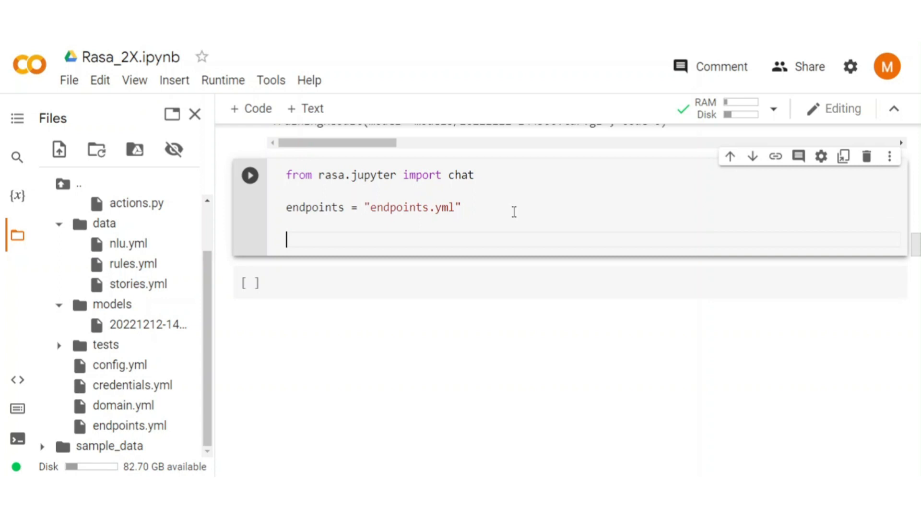
# Add the call chat(model_path.model, endpoints) to the cell.
pyautogui.write('chat')
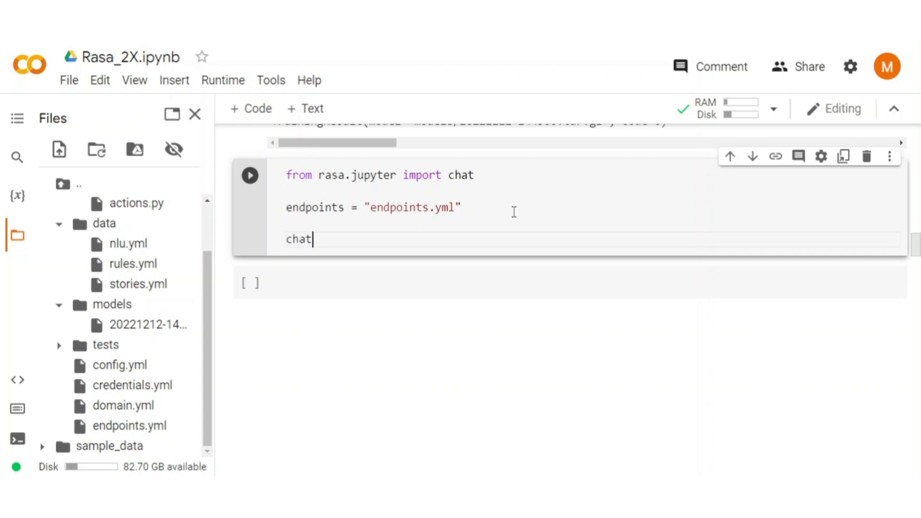
pyautogui.write('()')
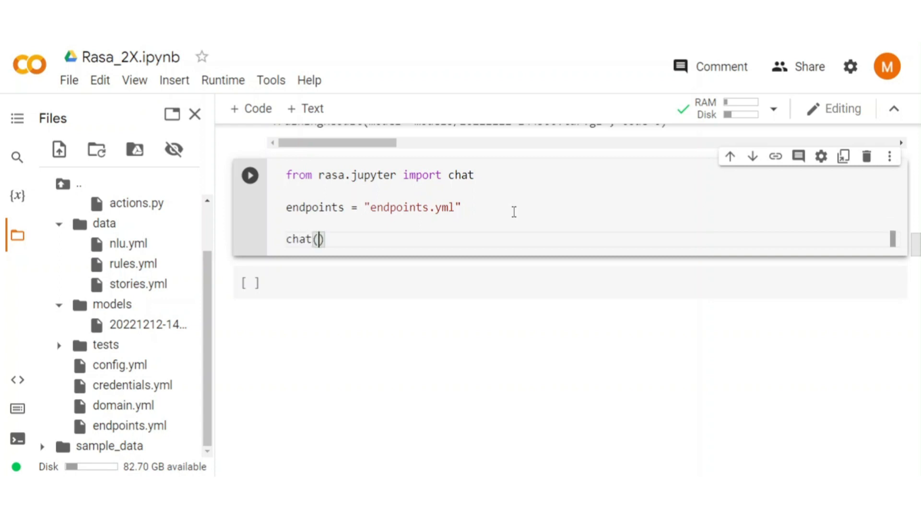
pyautogui.write('mo')
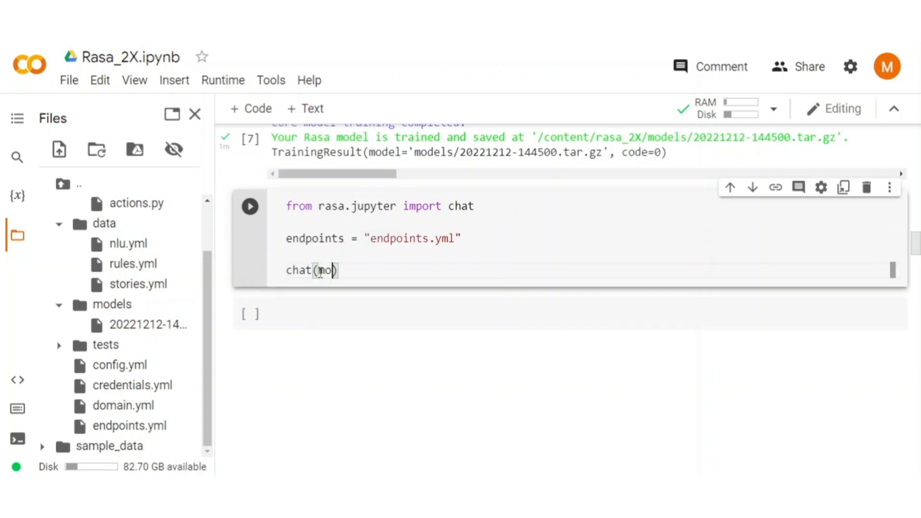
pyautogui.write('del_')
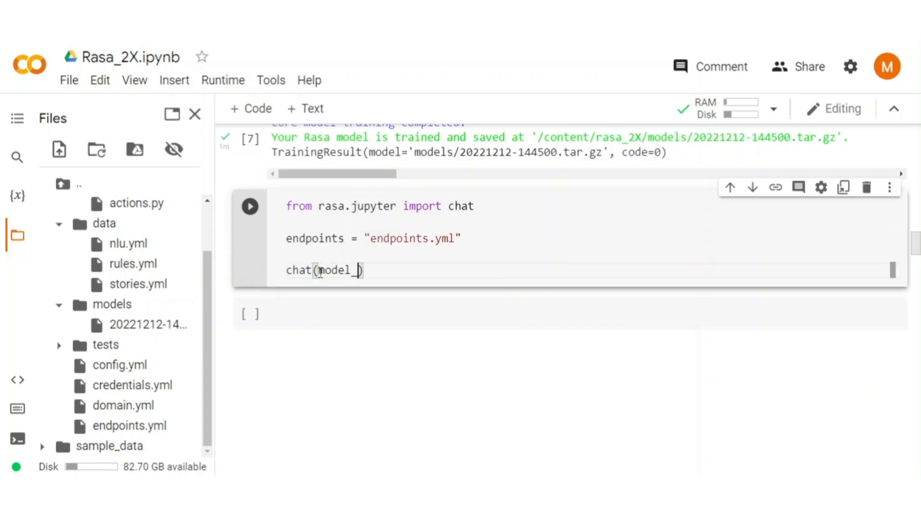
pyautogui.write('path')
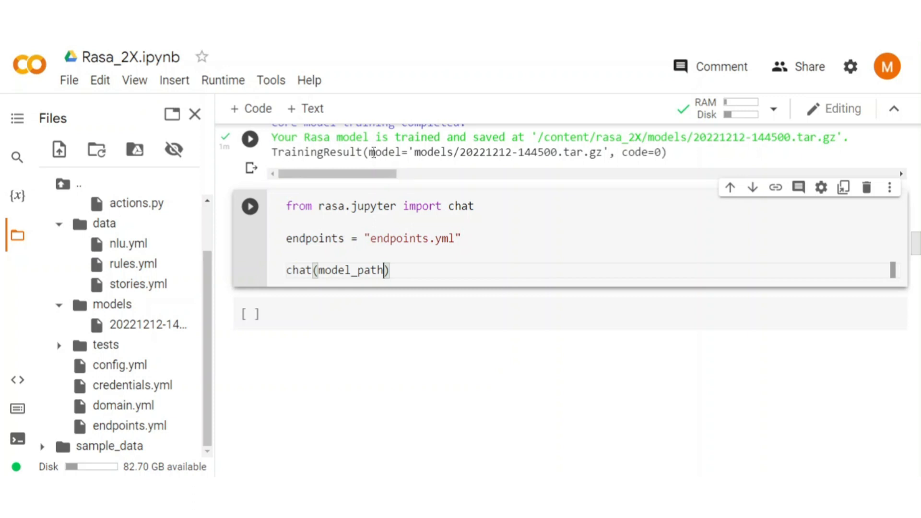
pyautogui.doubleClick(381, 152)
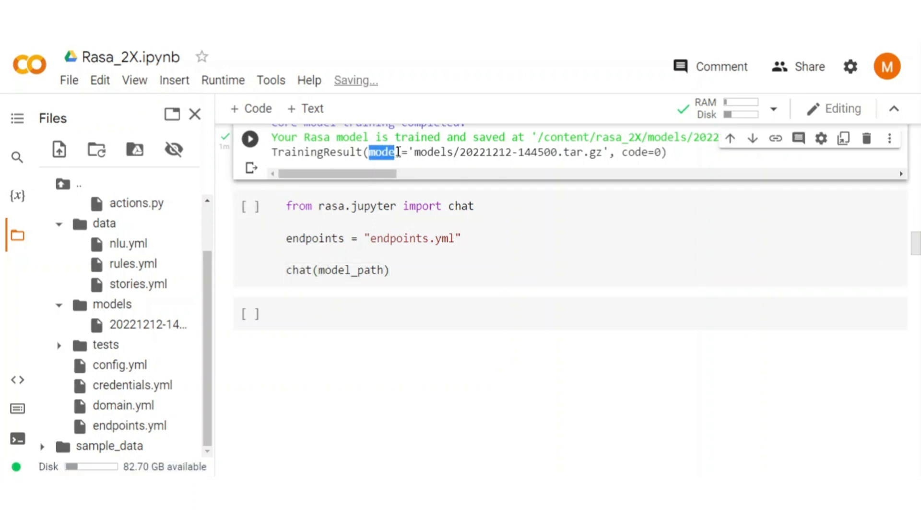
pyautogui.write('.model, endpoints')
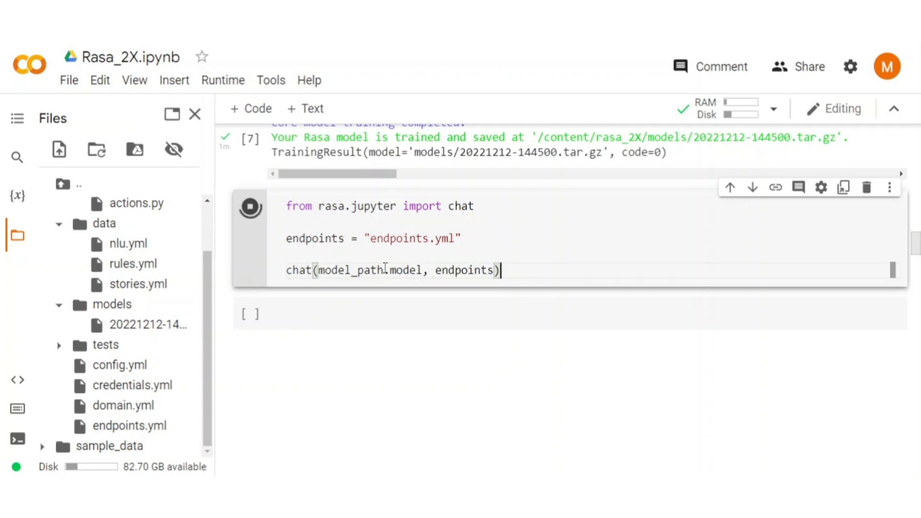
# Greet the bot with 'hey' and reply 'i am fine'.
pyautogui.click(249, 207)
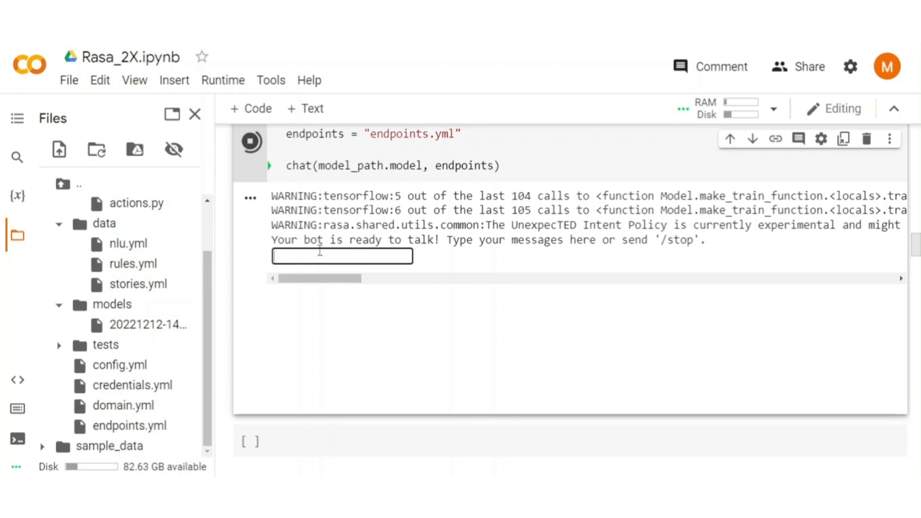
pyautogui.write('hey')
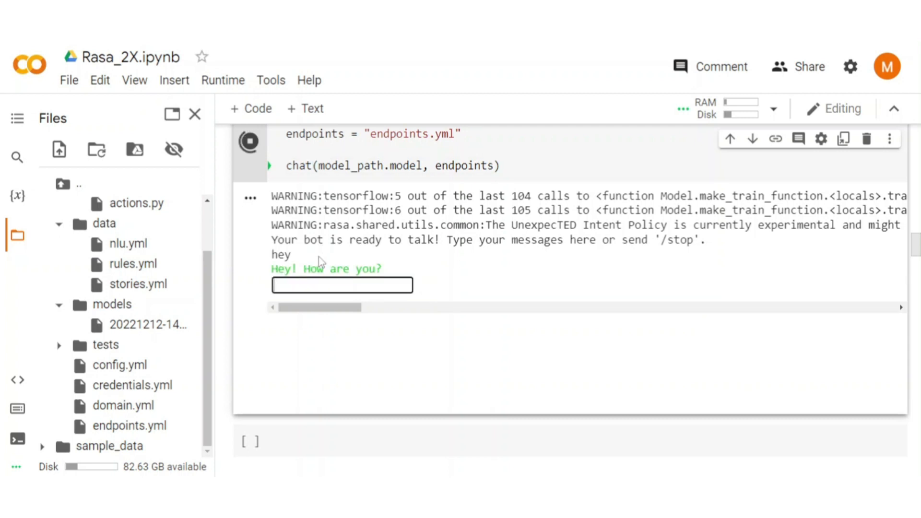
pyautogui.write('i am fin')
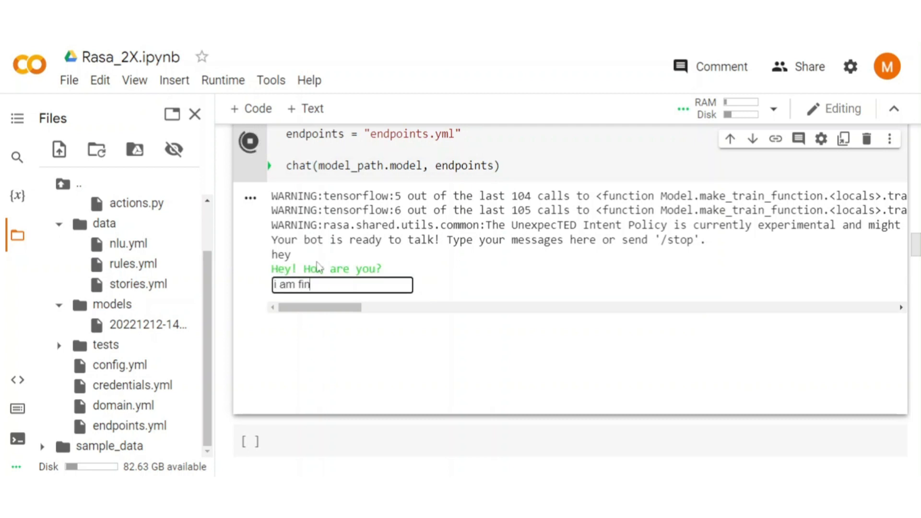
pyautogui.press('enter')
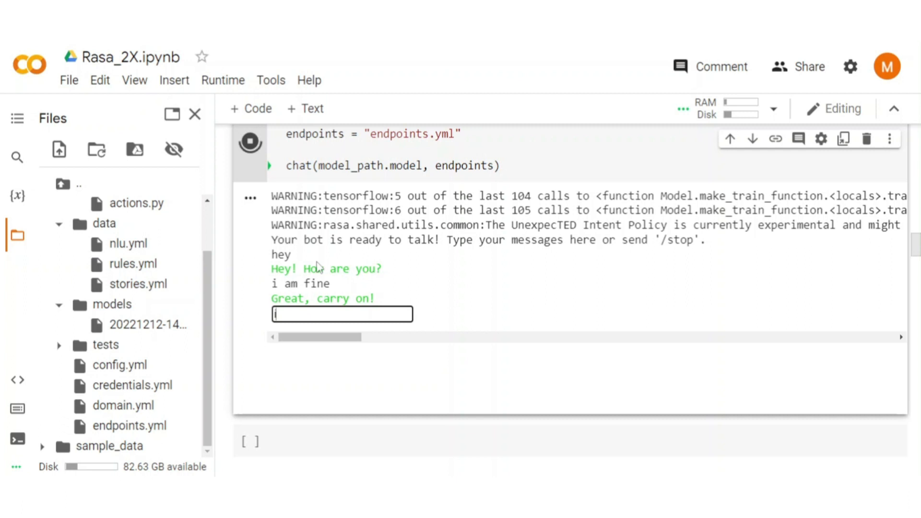
# Tell the bot 'i am sad', answer 'yes, thanks' to the cheer-up picture, then say bye.
pyautogui.write('i am s')
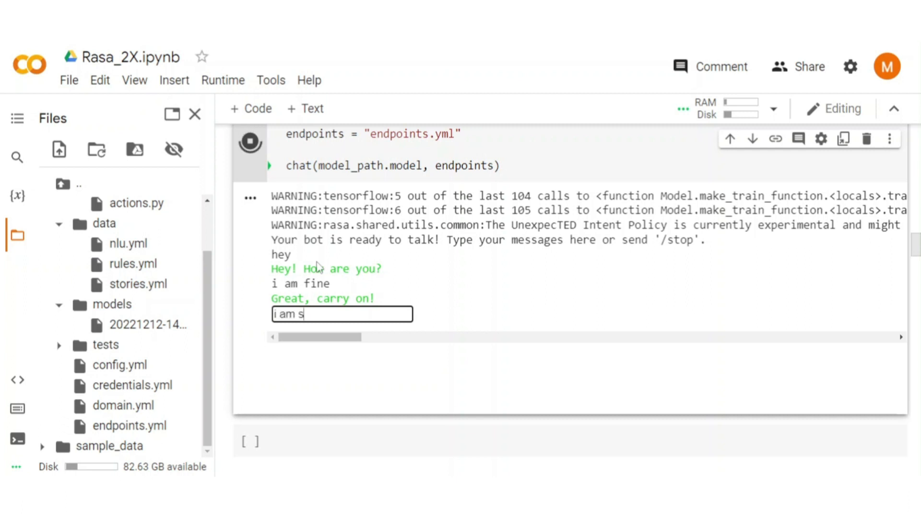
pyautogui.write('ad')
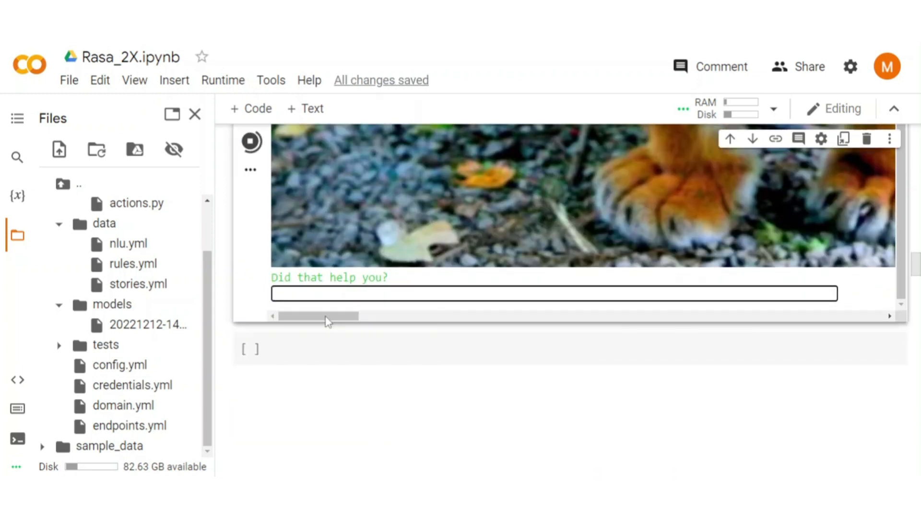
pyautogui.write('yes, thank')
pyautogui.write('bye')
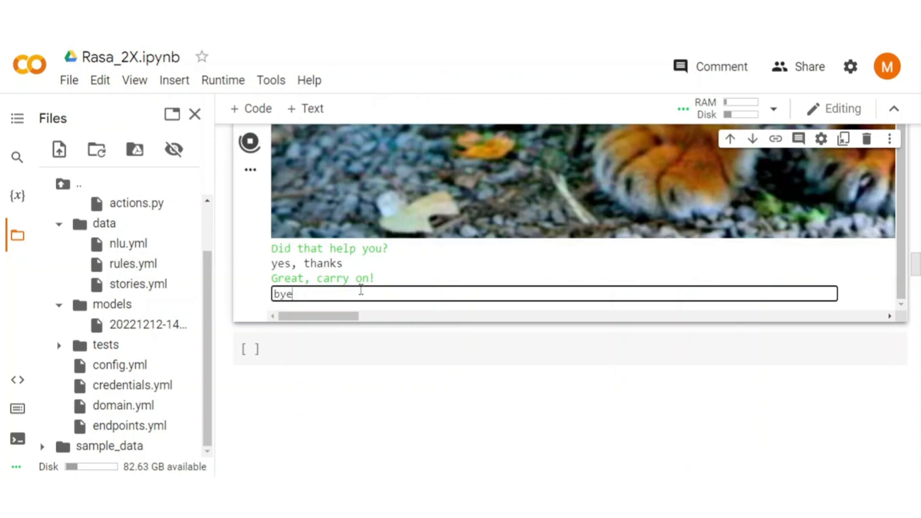
pyautogui.press('Enter')
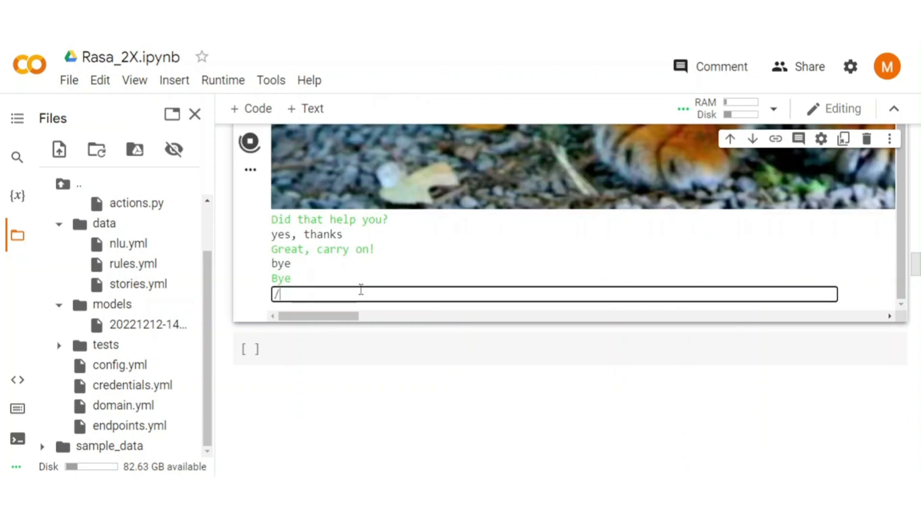